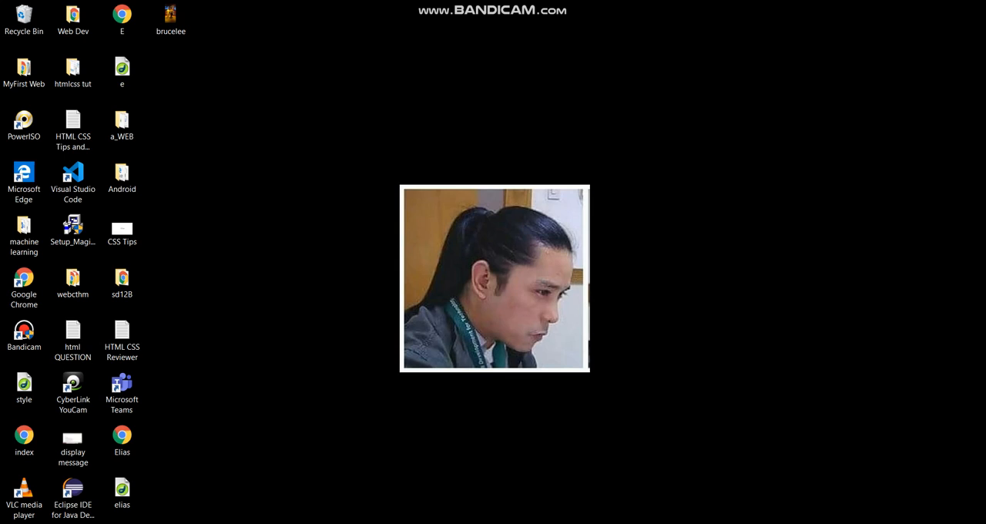
- Launch Eclipse IDE from the desktop shortcut into the default eclipse-workspace
left_click(73, 497)
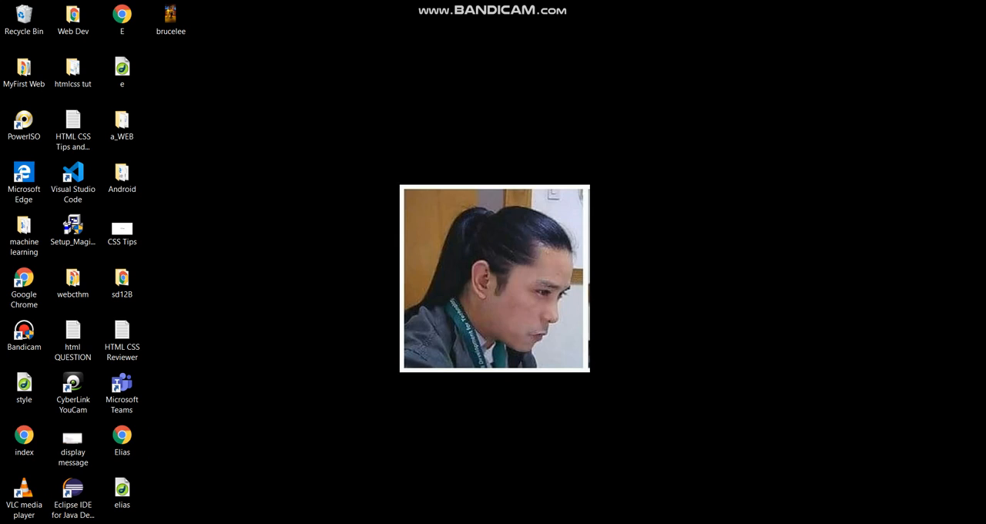
double_click(73, 489)
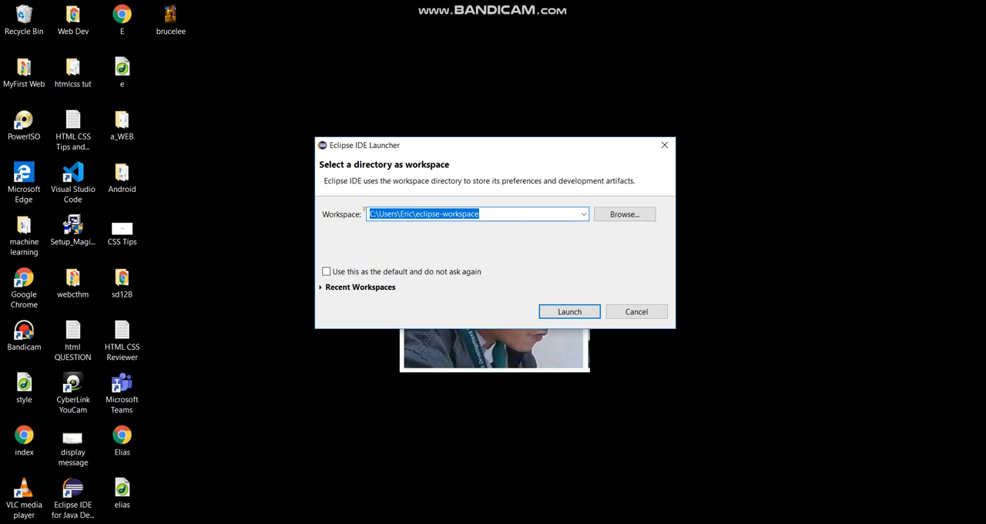
left_click(568, 311)
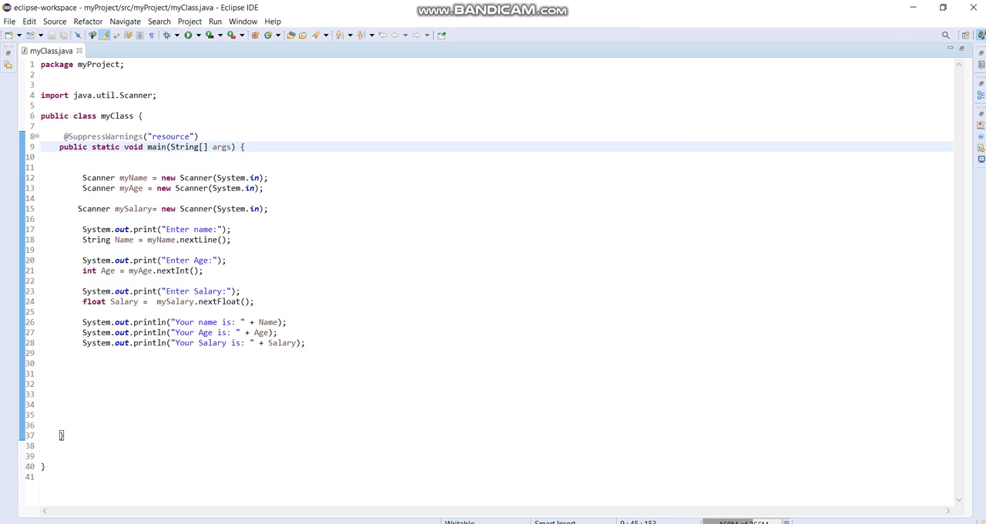
mouse_move(79, 50)
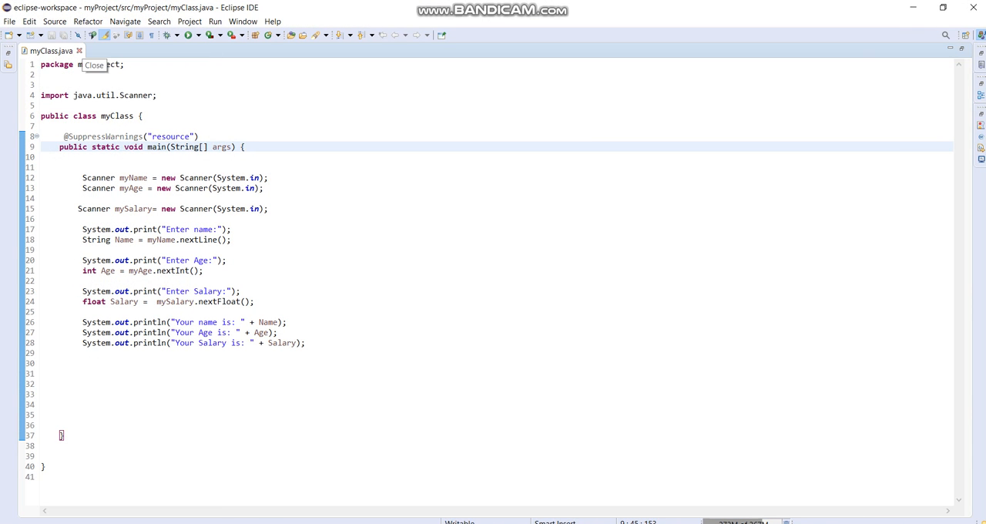
- Close myClass.java and create a new Java project named myWindow
left_click(79, 51)
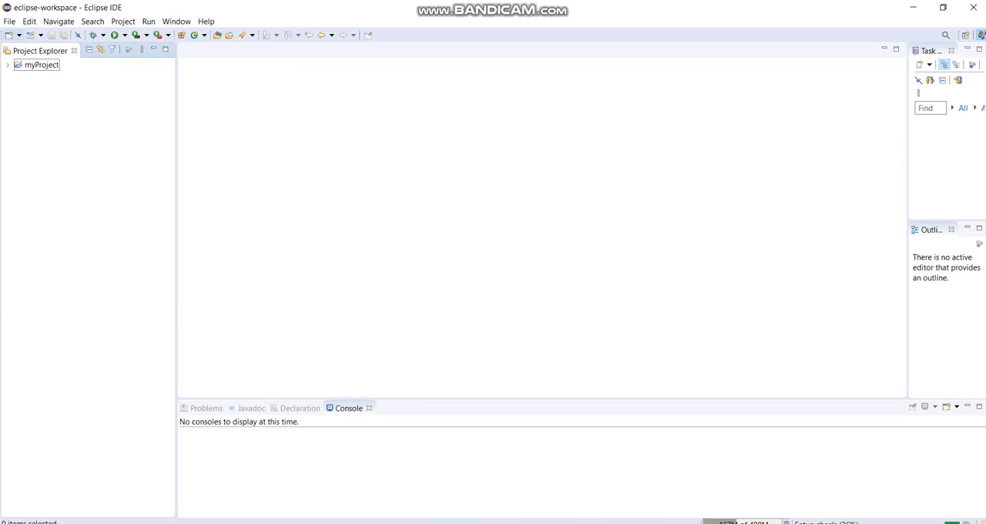
left_click(9, 21)
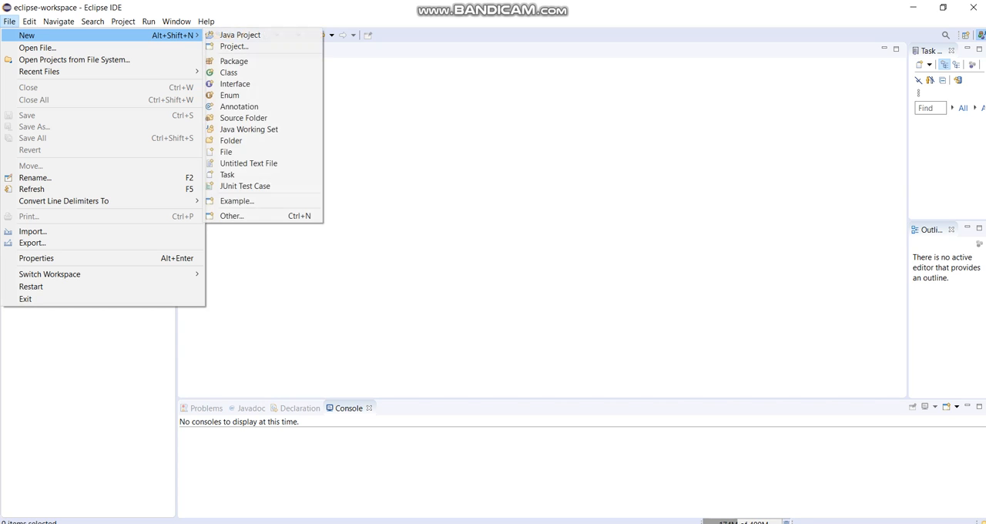
mouse_move(239, 34)
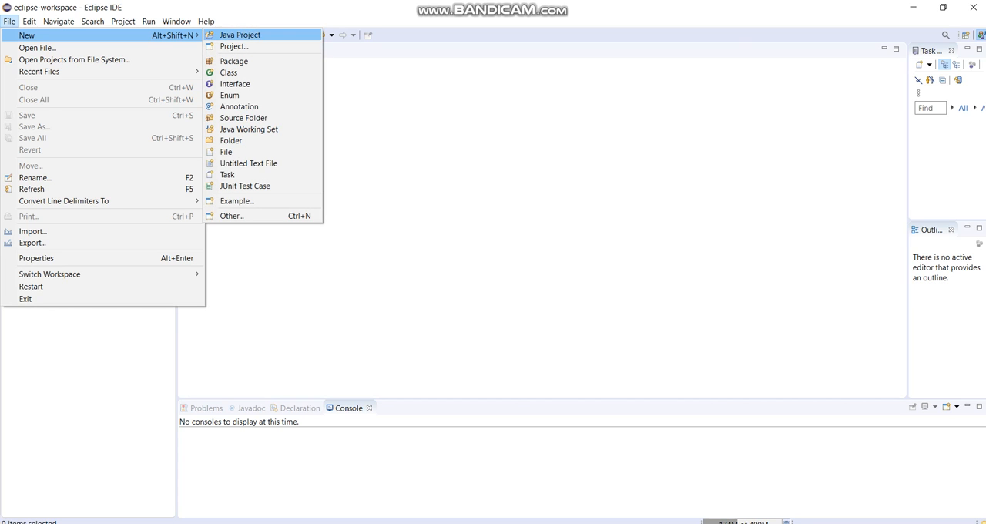
left_click(240, 34)
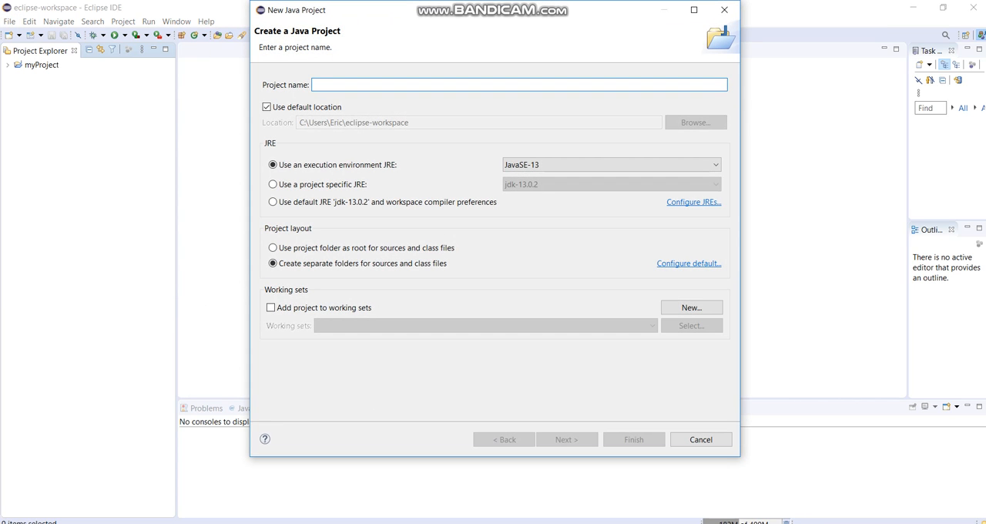
type("myWin")
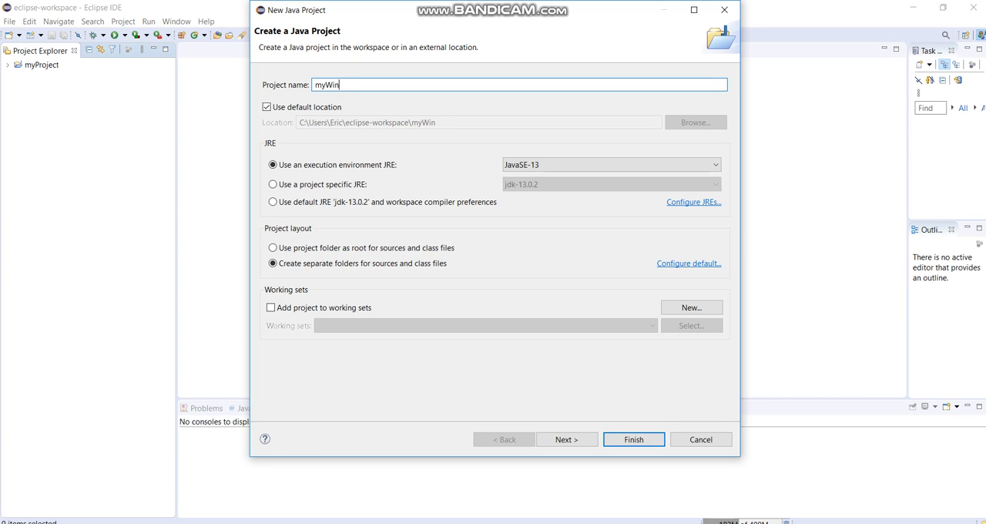
type("dow")
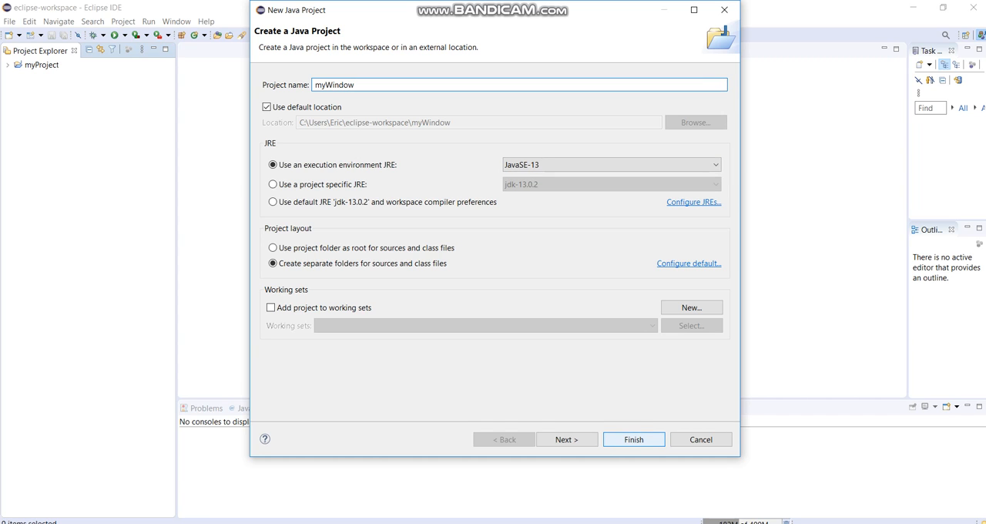
left_click(633, 439)
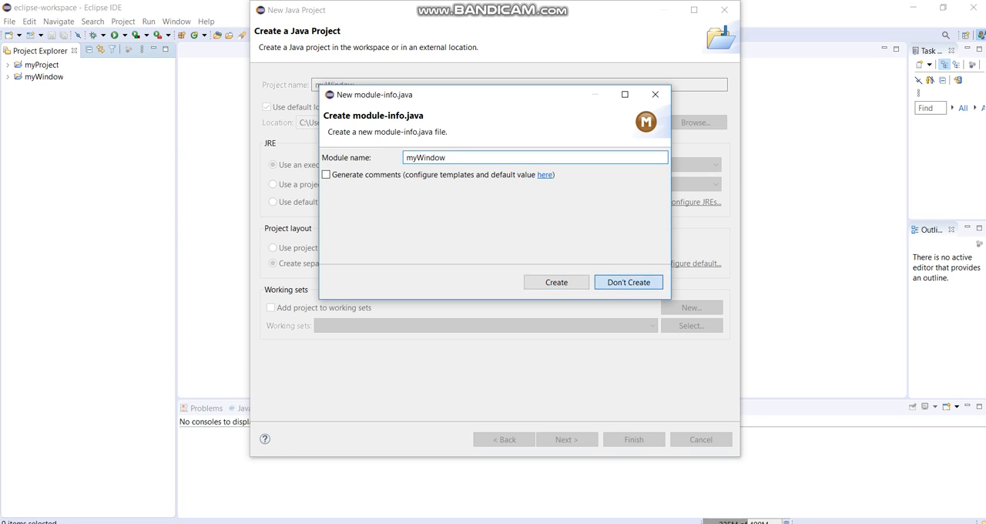
- Skip the module-info file, then expand myWindow and select its src folder
left_click(629, 282)
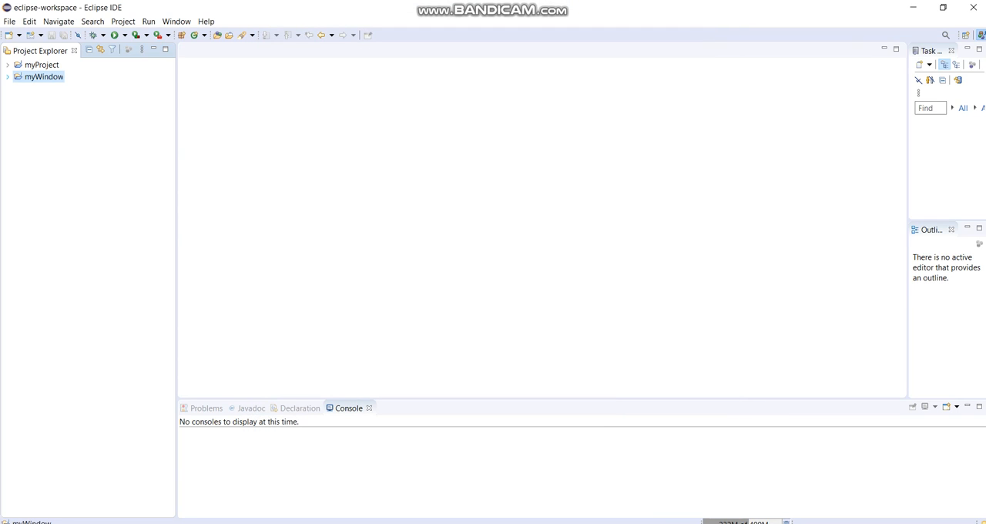
left_click(8, 76)
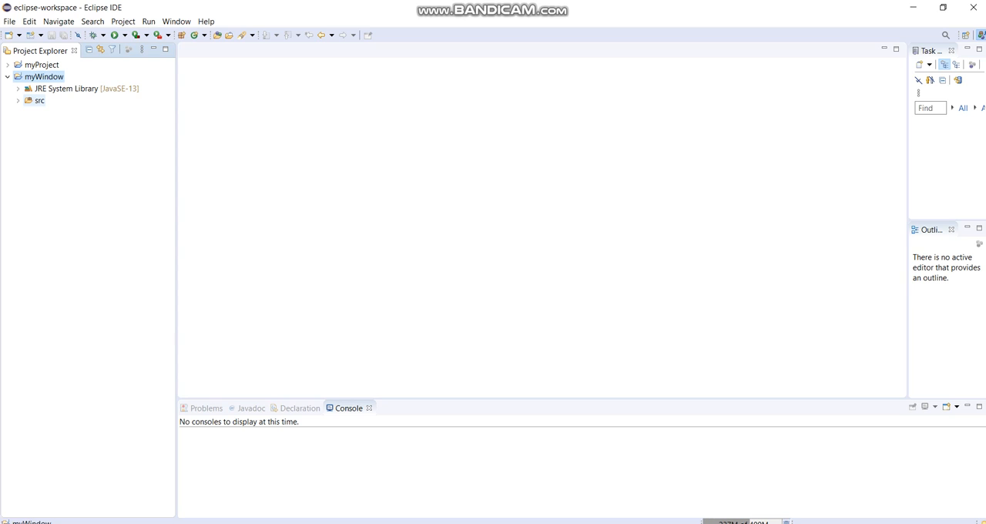
left_click(39, 100)
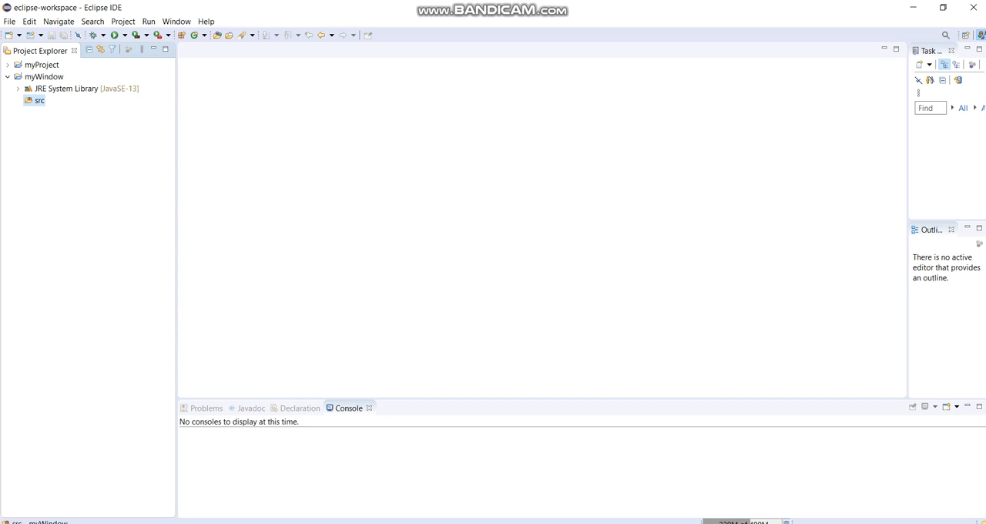
- Open New > Other… on the myWindow src folder to list every wizard
right_click(39, 100)
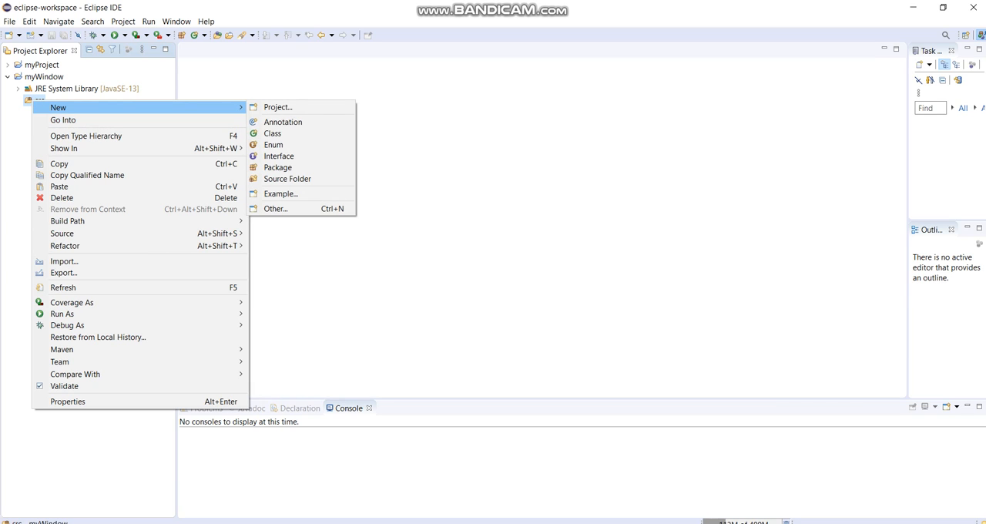
mouse_move(275, 209)
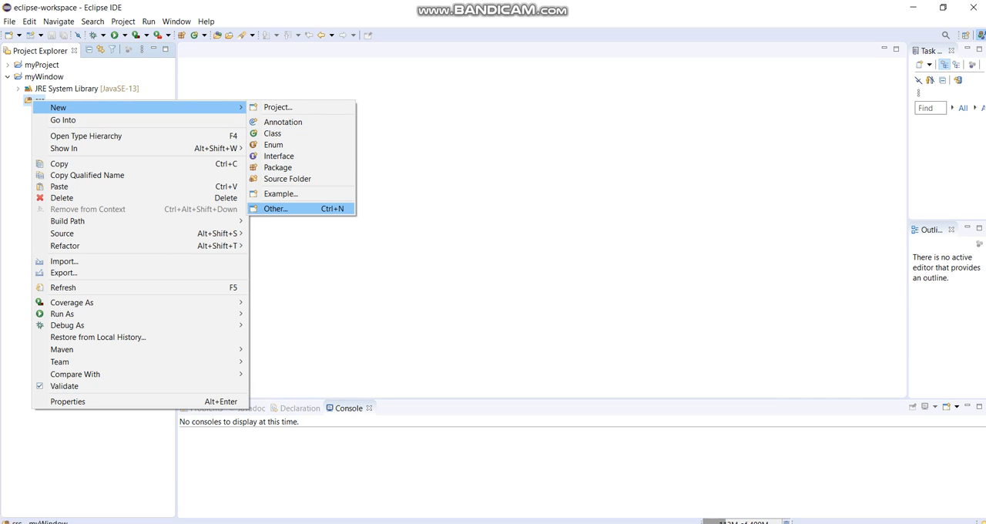
left_click(275, 208)
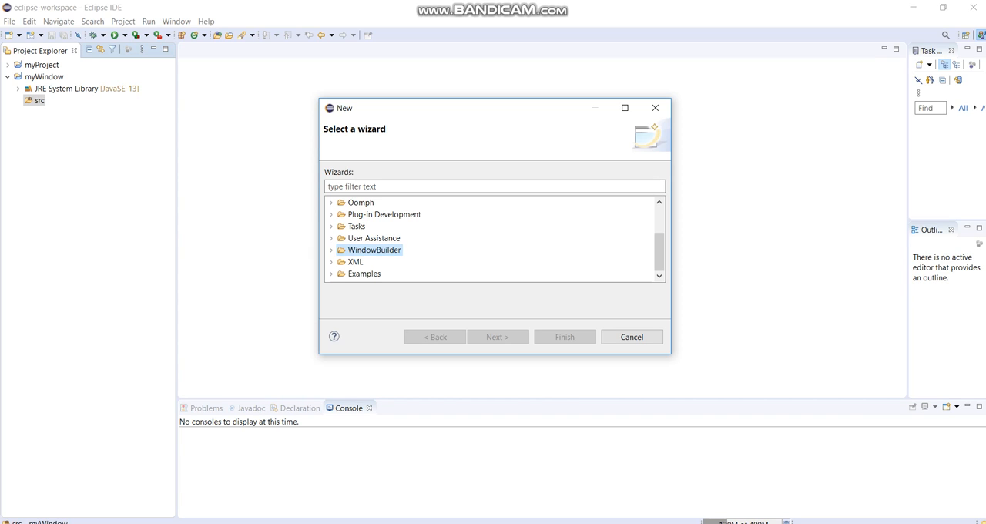
- Search Eclipse Marketplace for 'window builder', confirm it is installed, then close Marketplace
left_click(206, 20)
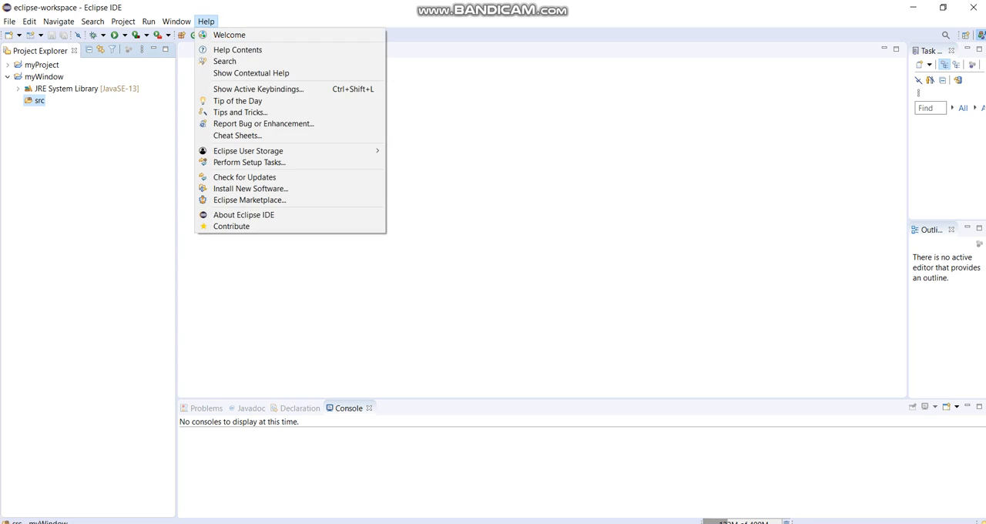
mouse_move(249, 200)
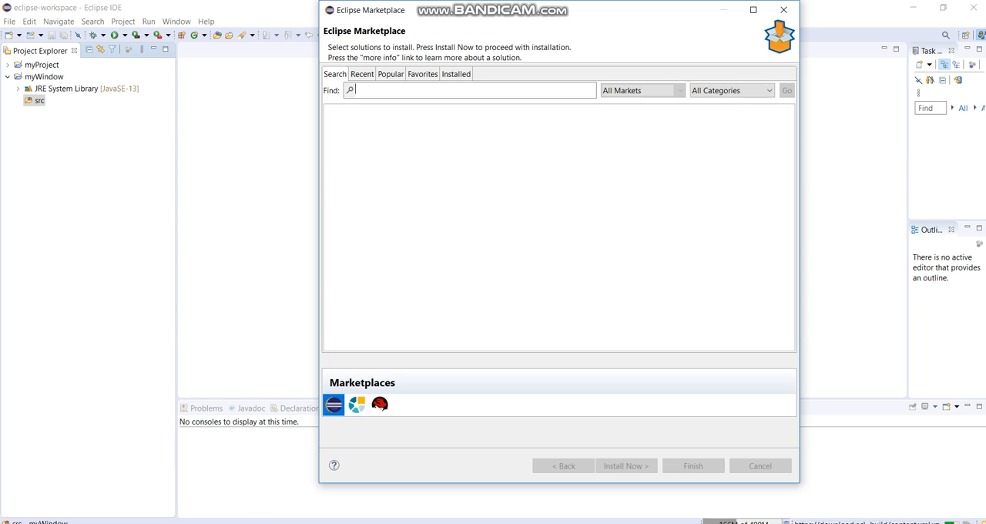
type("windows")
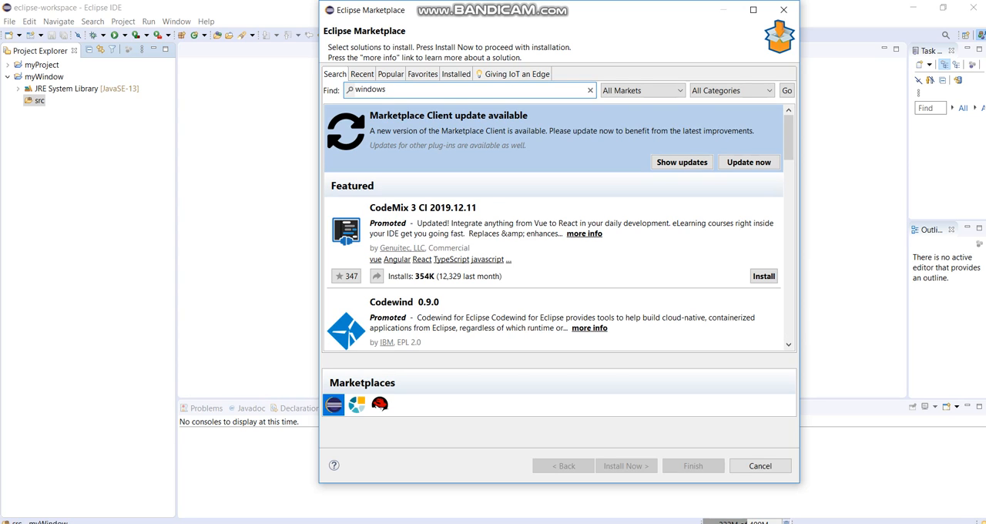
type("window builder")
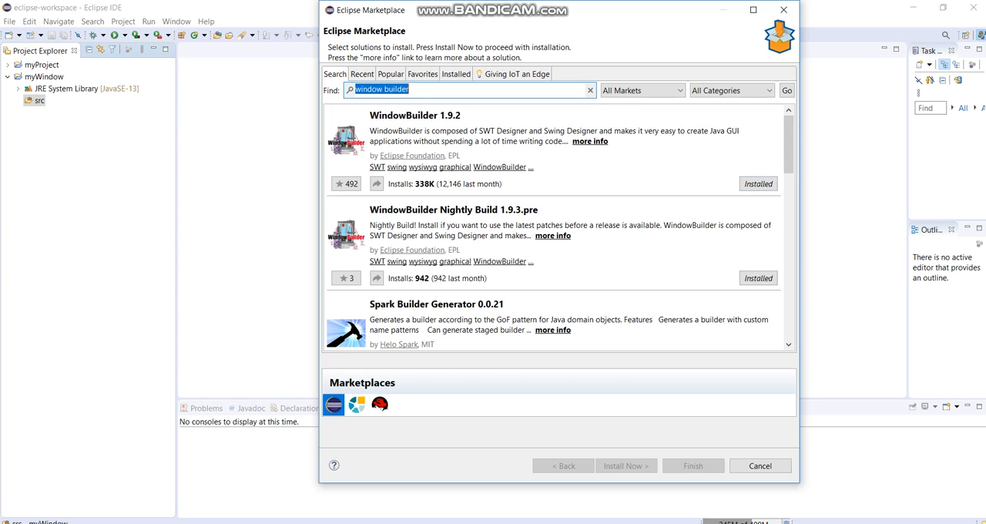
left_click(759, 465)
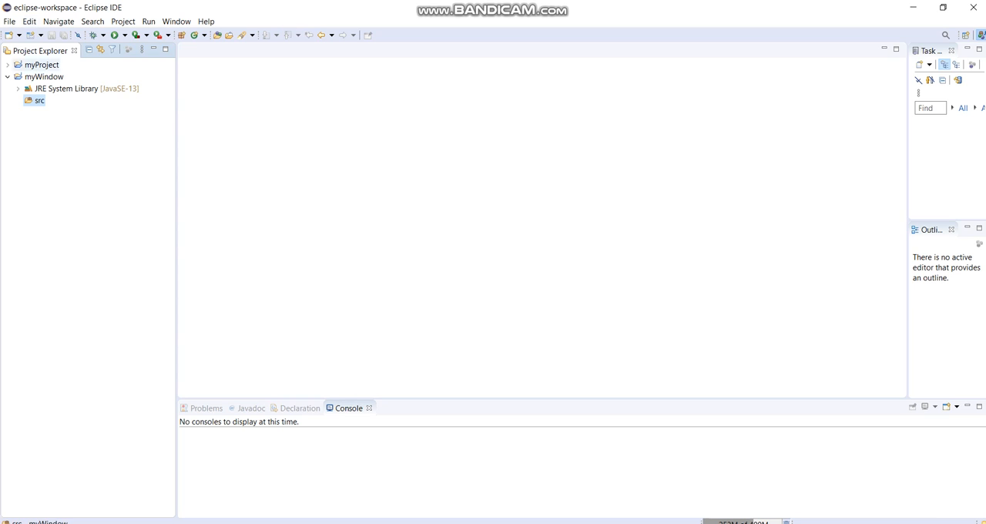
- Create a WindowBuilder Swing Designer application window named myWindowApp in src
right_click(40, 100)
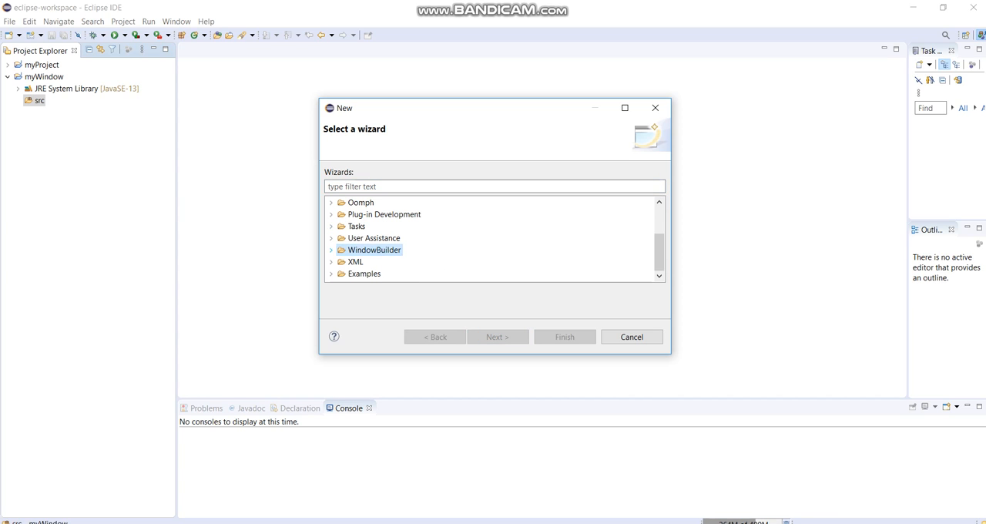
left_click(331, 237)
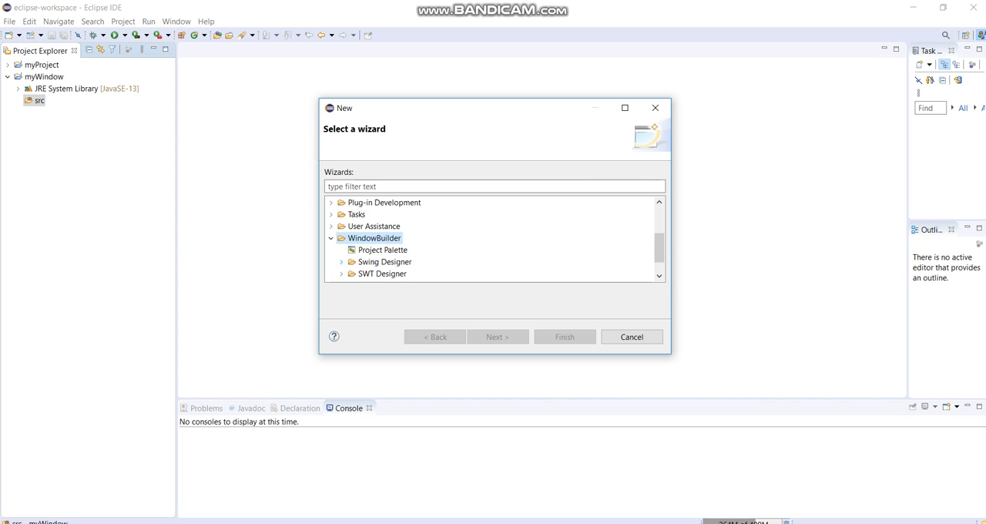
left_click(341, 262)
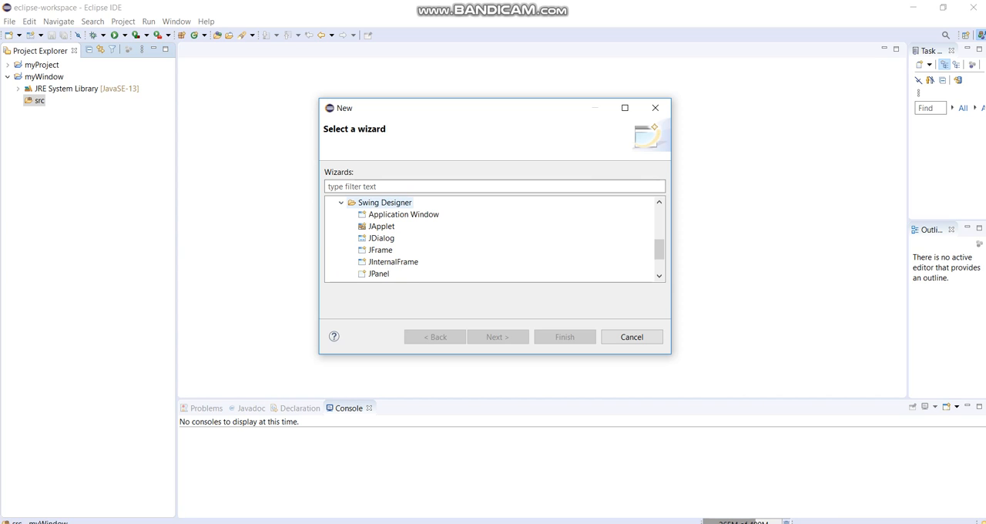
left_click(404, 214)
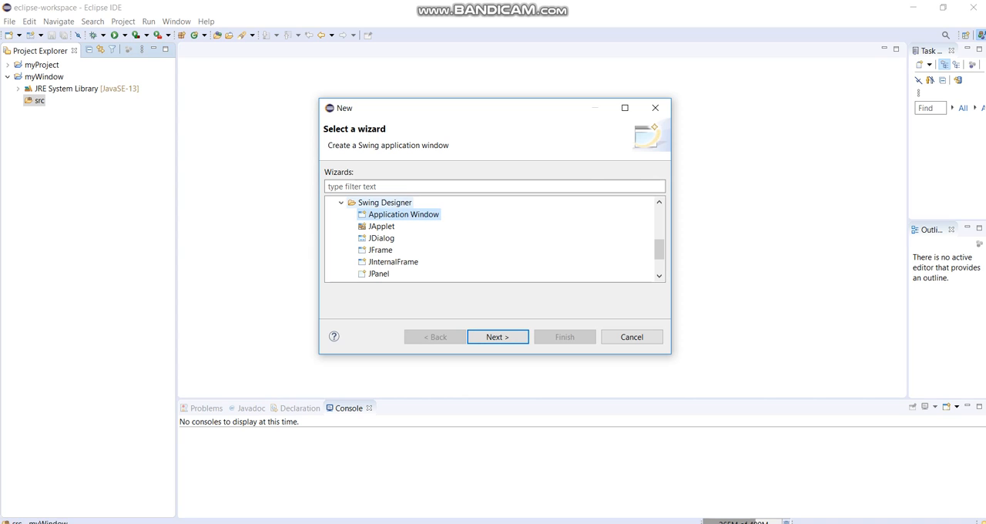
left_click(496, 336)
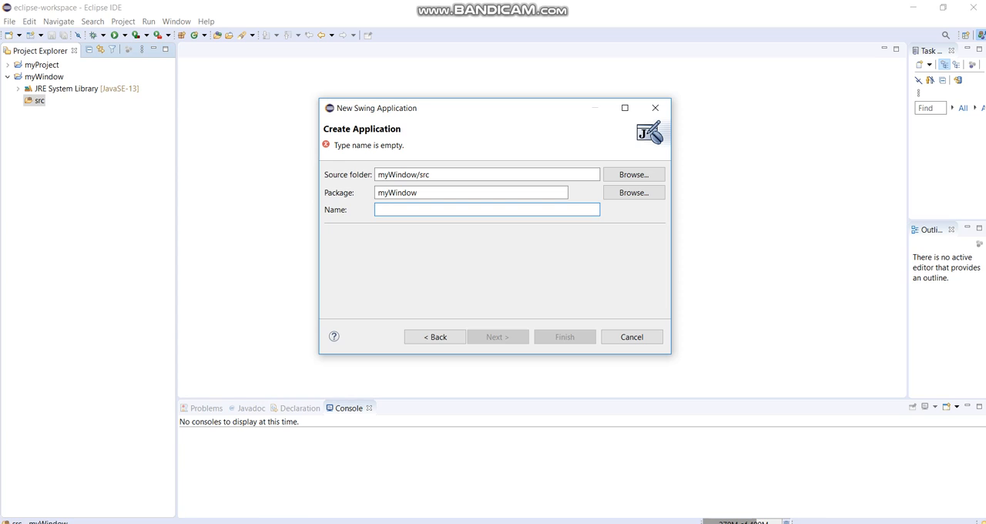
type("myWindowA")
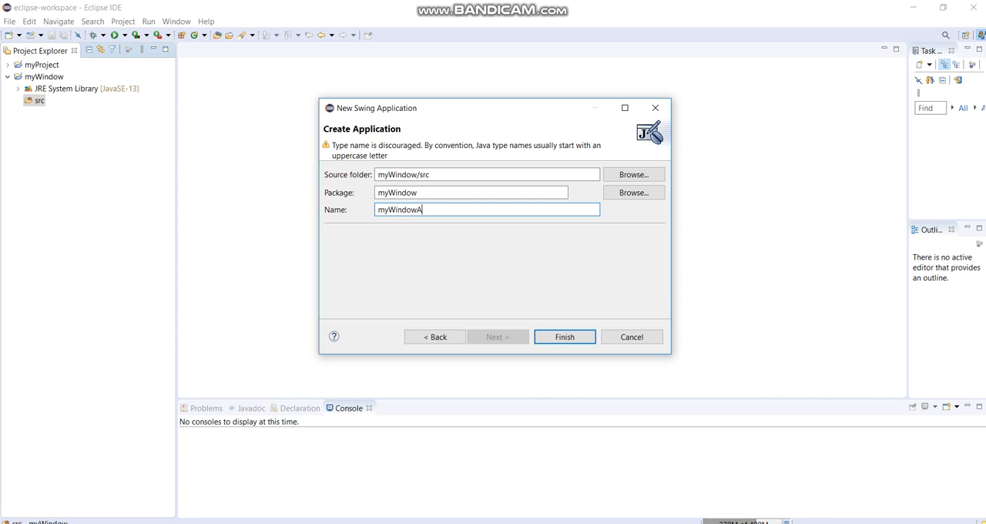
type("pp")
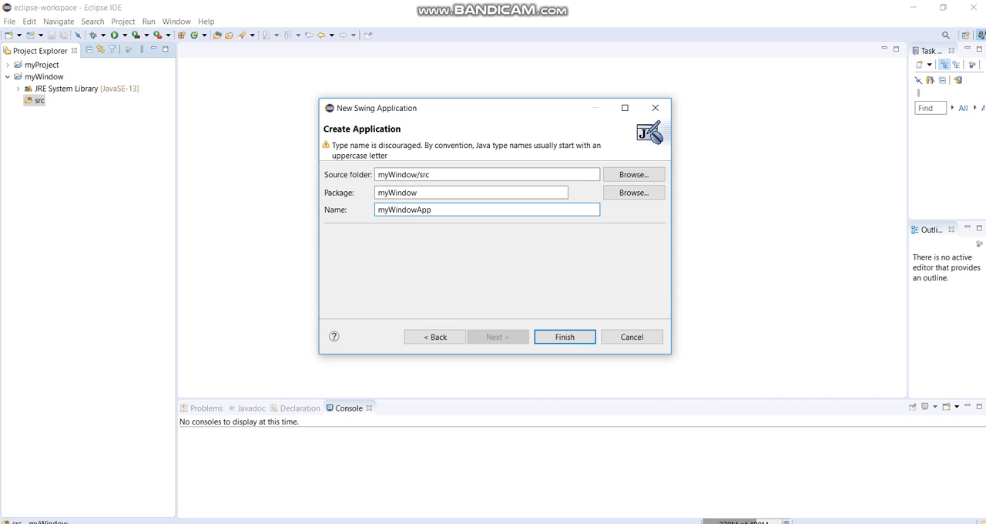
left_click(564, 337)
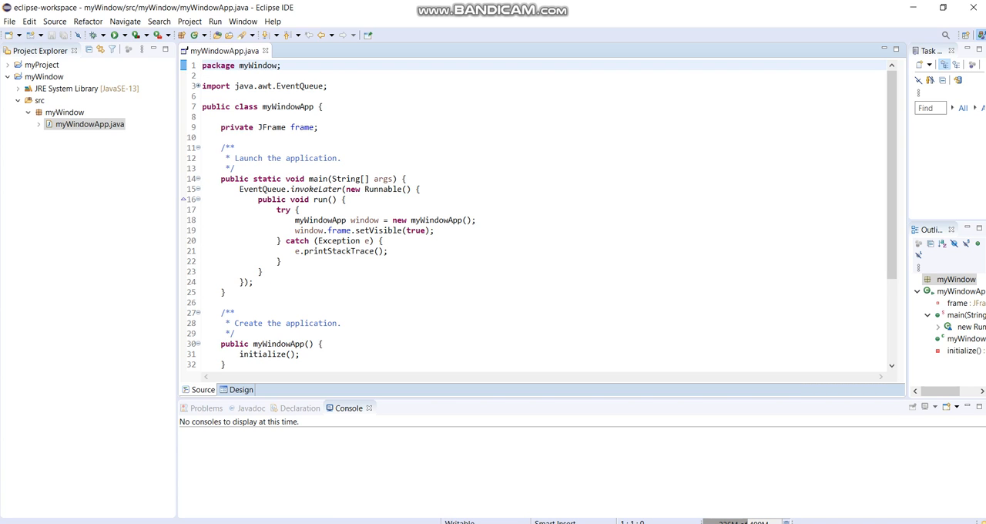
- In the Design view, add a JButton labelled 'New button' to getContentPane()
left_click(241, 389)
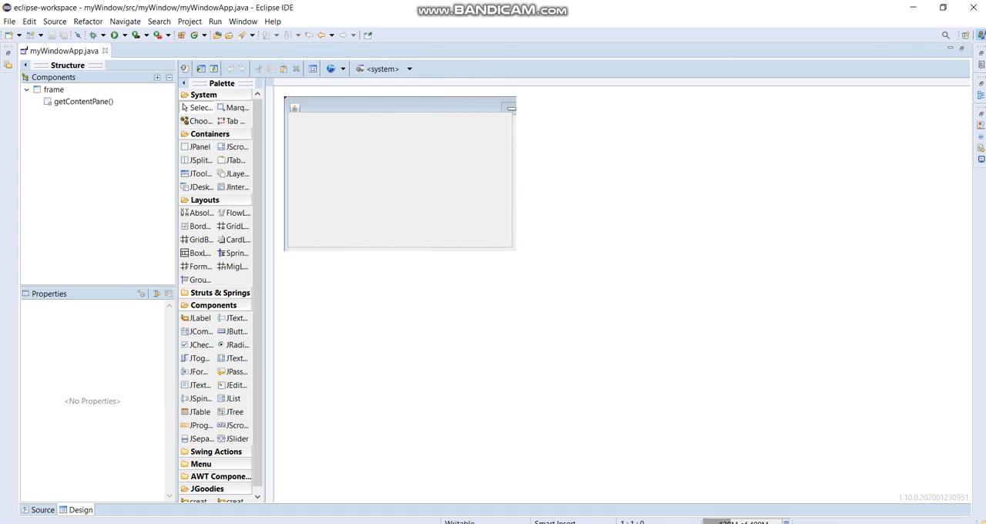
left_click(83, 101)
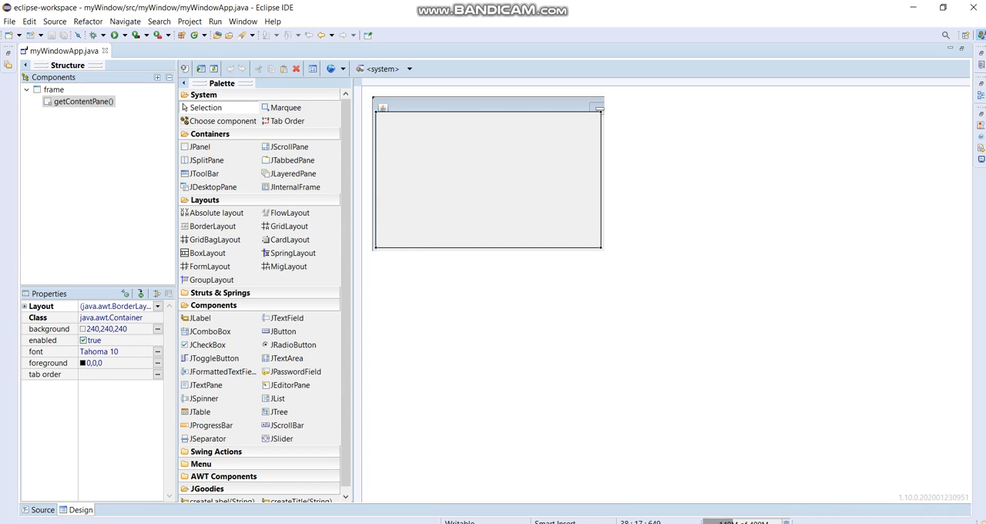
left_click(54, 90)
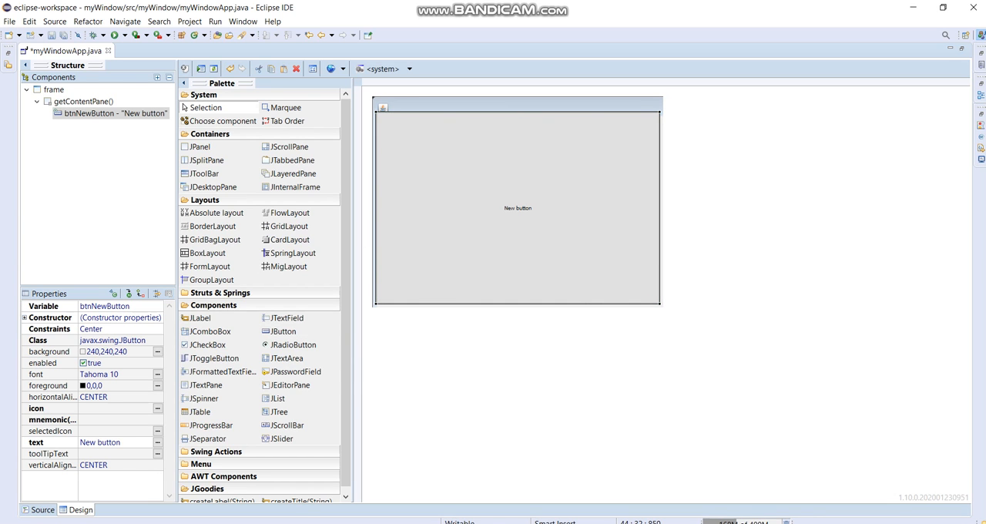
- Change the JButton label in the source from 'New button' to 'Start' and return to Design
left_click(43, 509)
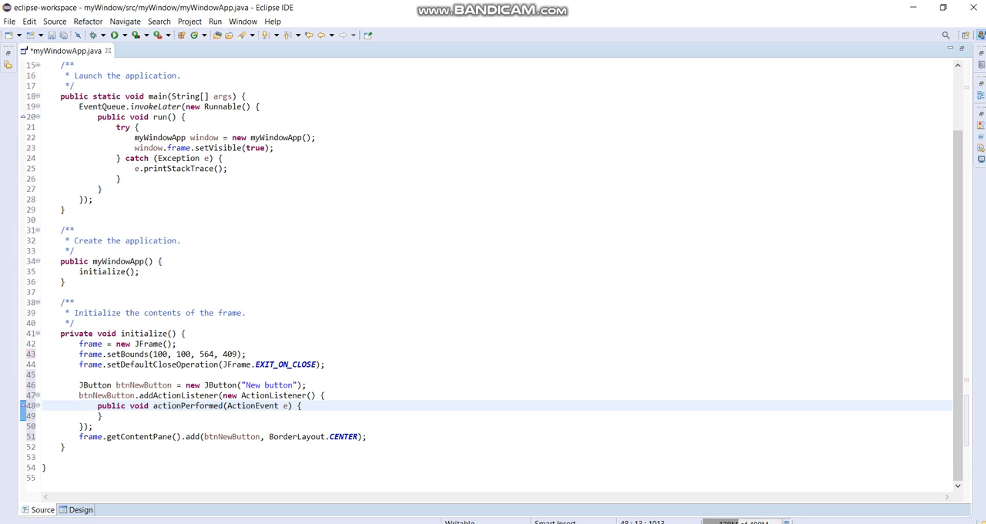
double_click(268, 384)
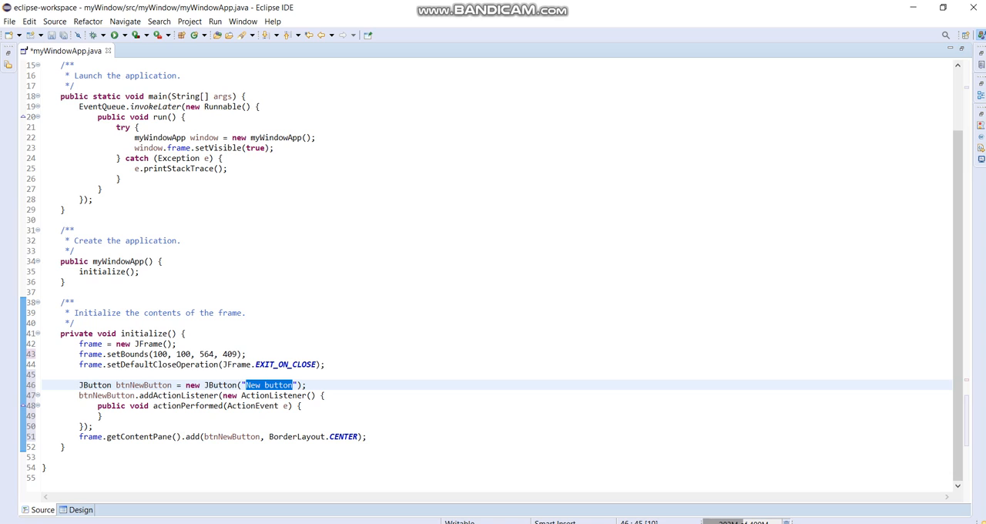
type("Star")
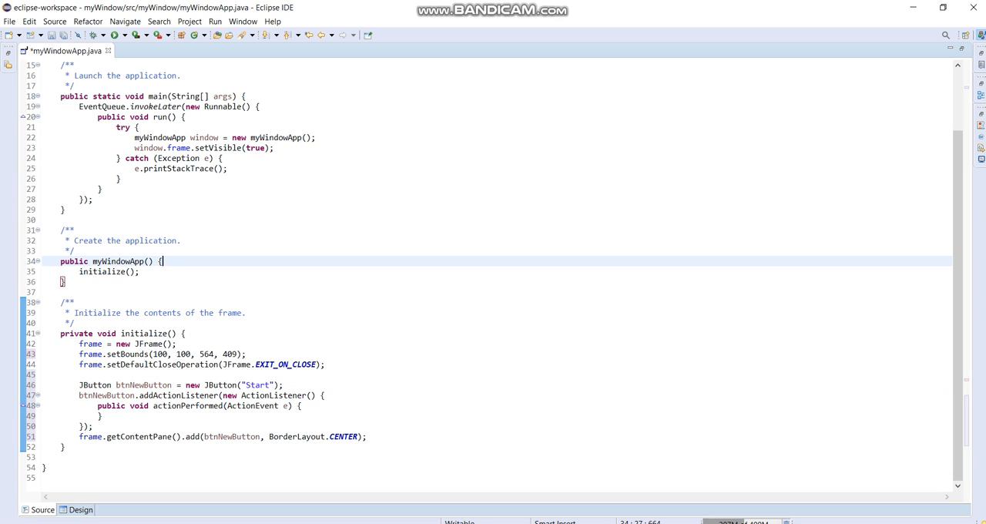
left_click(80, 509)
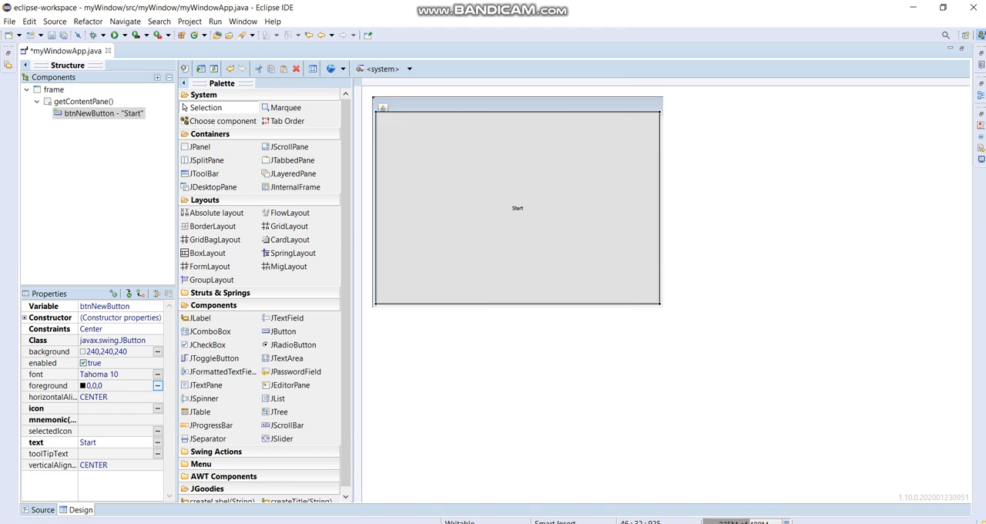
- Set the Start button's foreground to ORANGE and background to GRAY
left_click(158, 385)
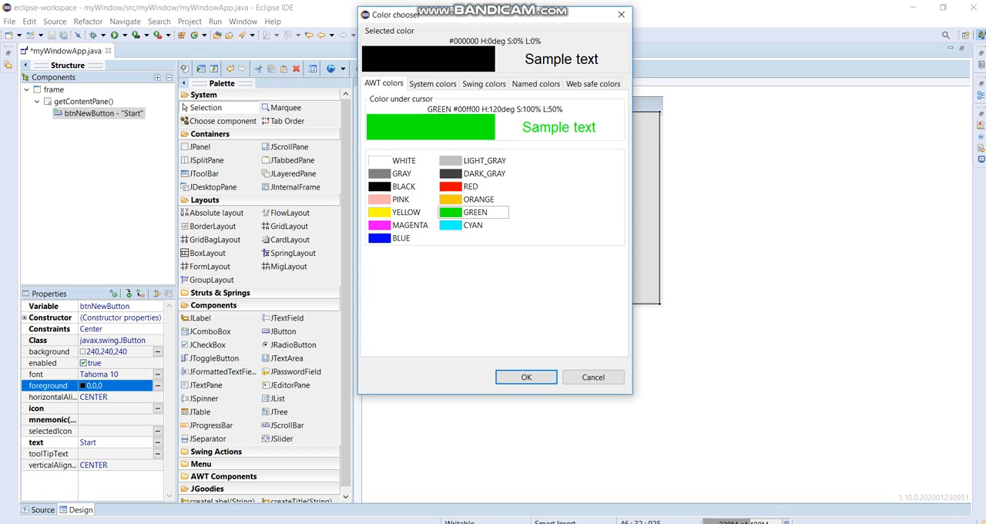
left_click(451, 199)
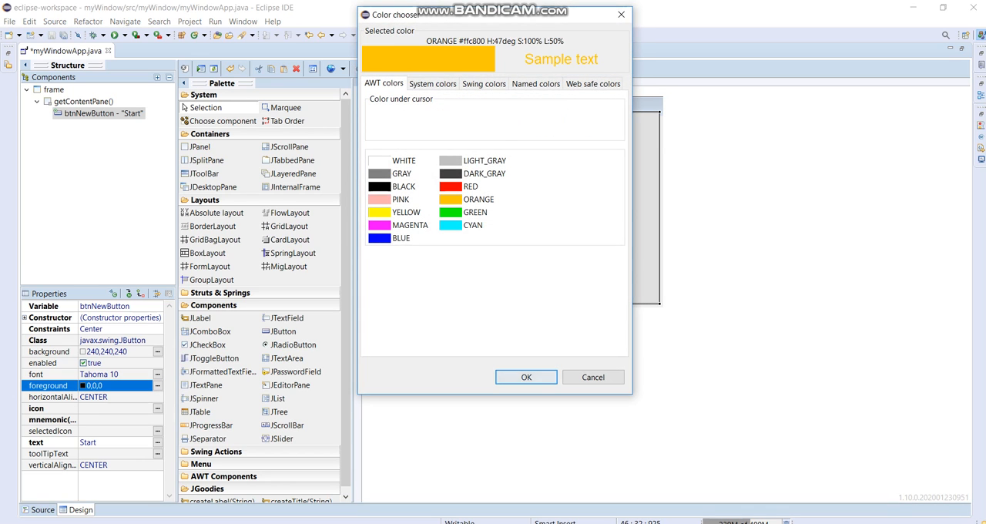
left_click(525, 377)
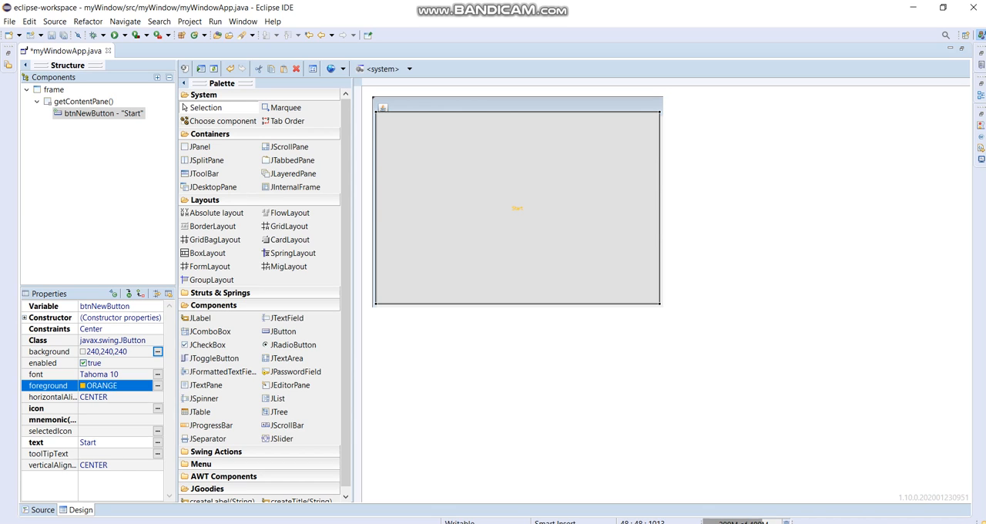
left_click(158, 351)
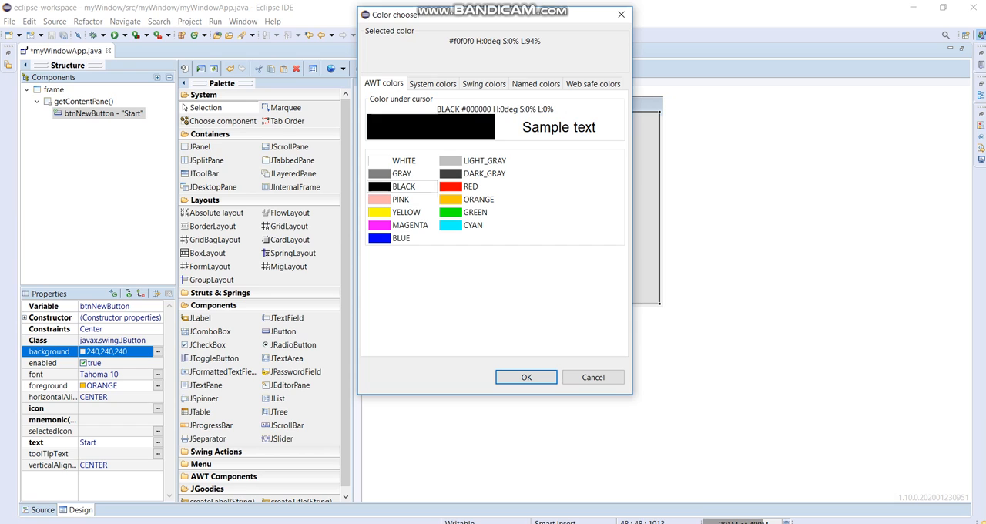
left_click(378, 173)
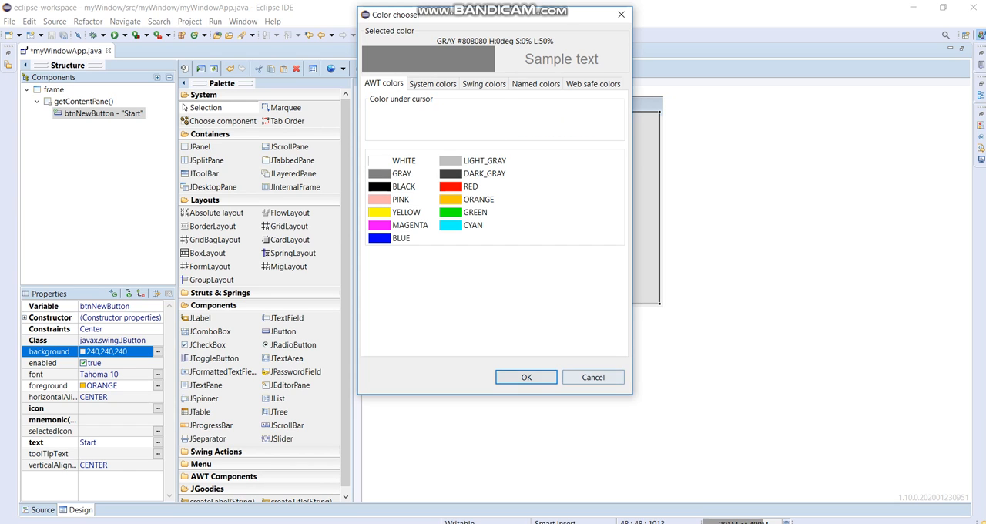
left_click(526, 377)
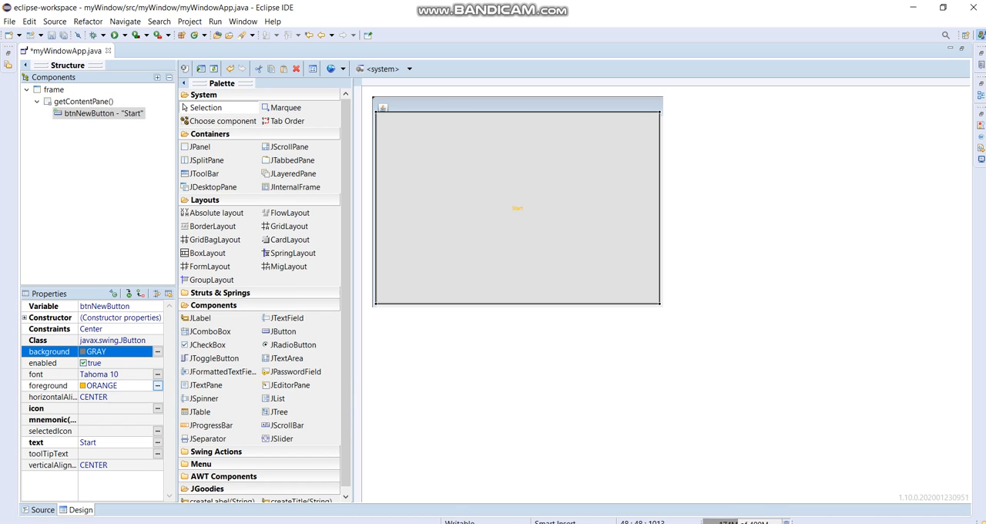
- Set the Start button's font to Tahoma 18 bold
left_click(157, 373)
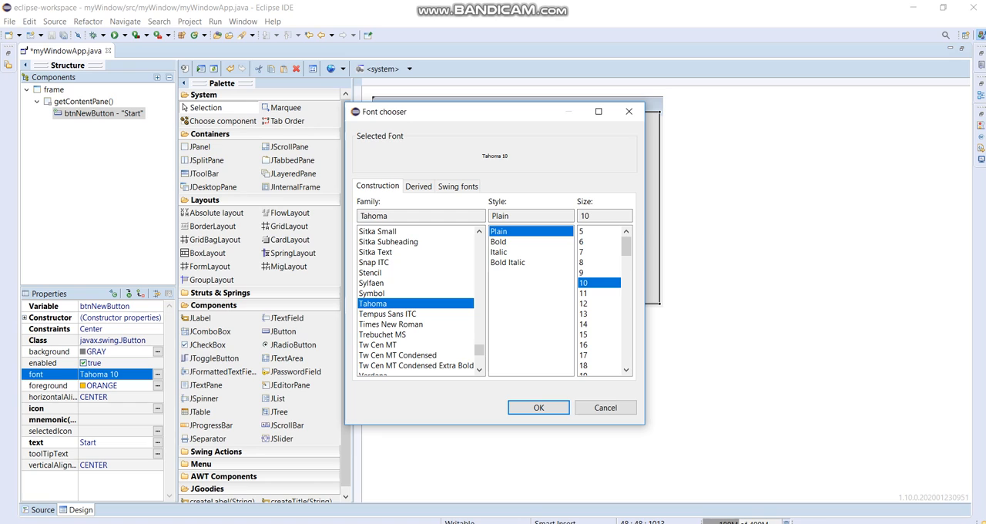
left_click(583, 364)
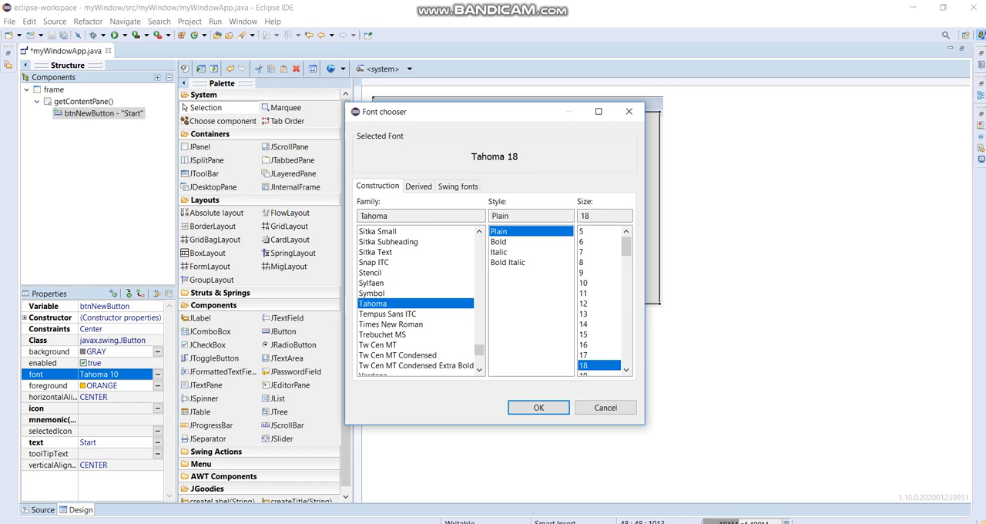
left_click(538, 407)
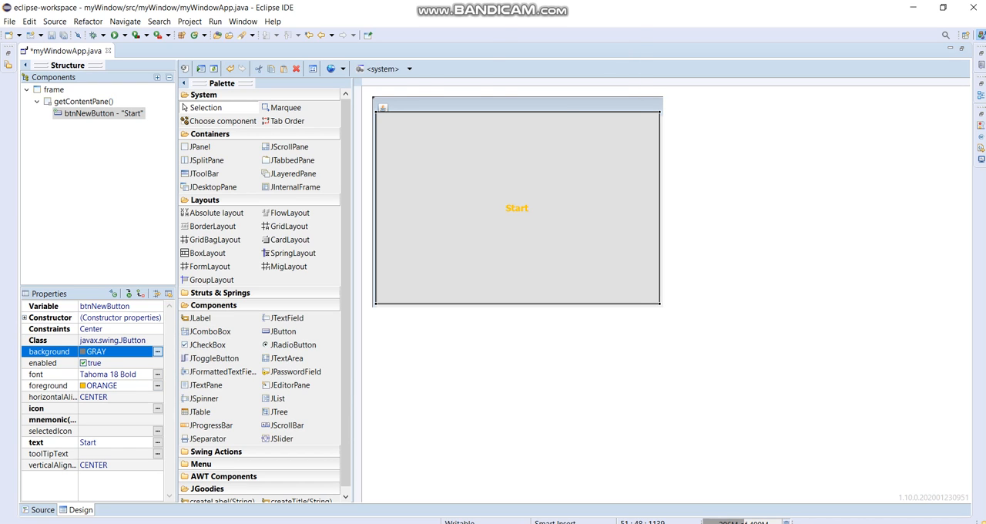
left_click(158, 351)
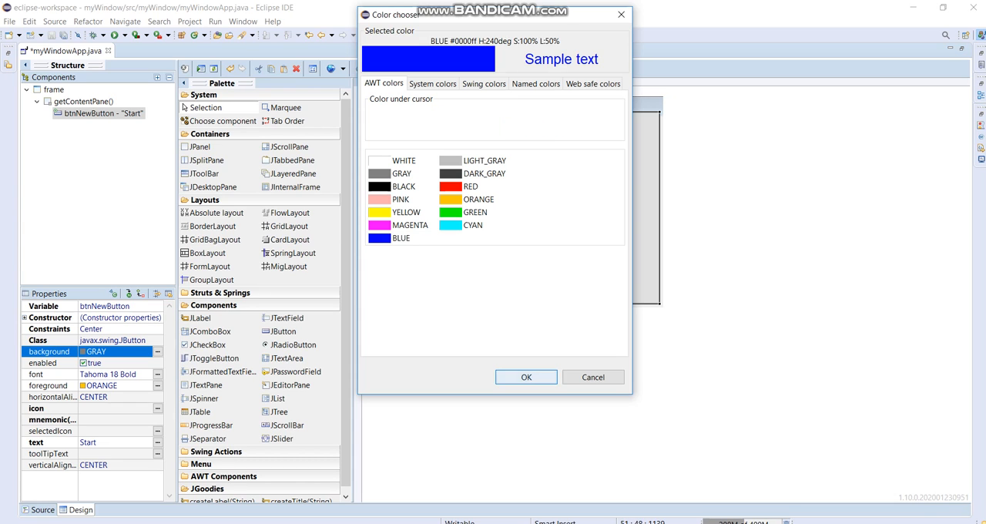
- Close the open color chooser dialog with OK
left_click(526, 377)
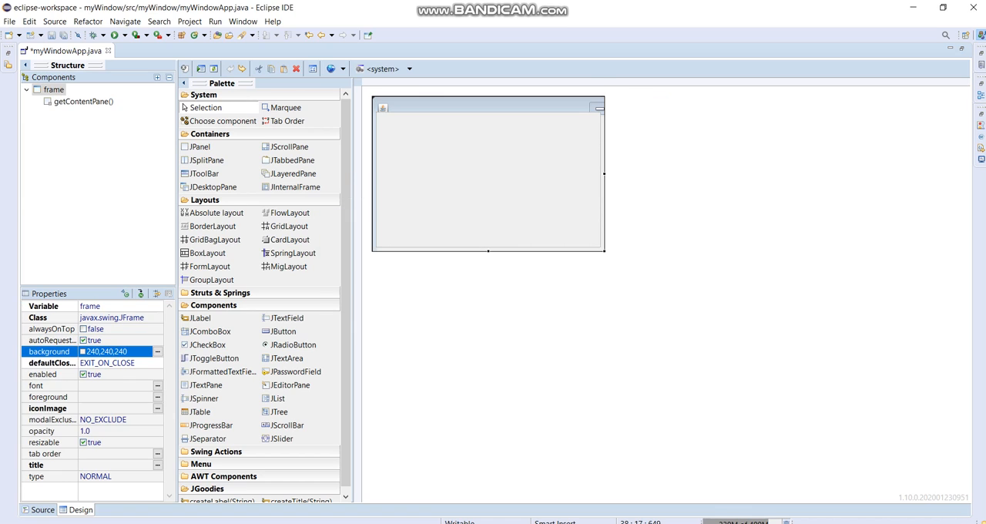
- Give getContentPane() Absolute layout and confirm ORANGE in the color chooser
left_click(83, 101)
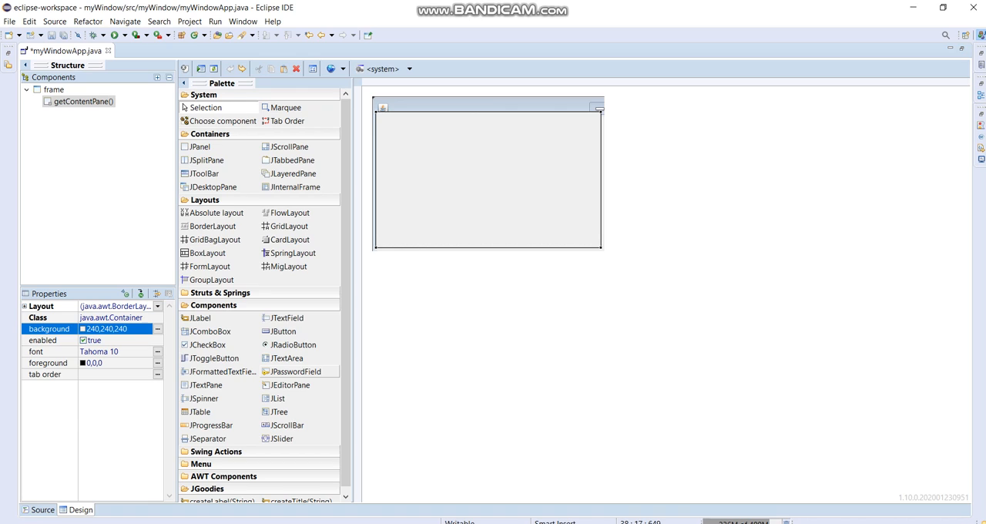
left_click(487, 178)
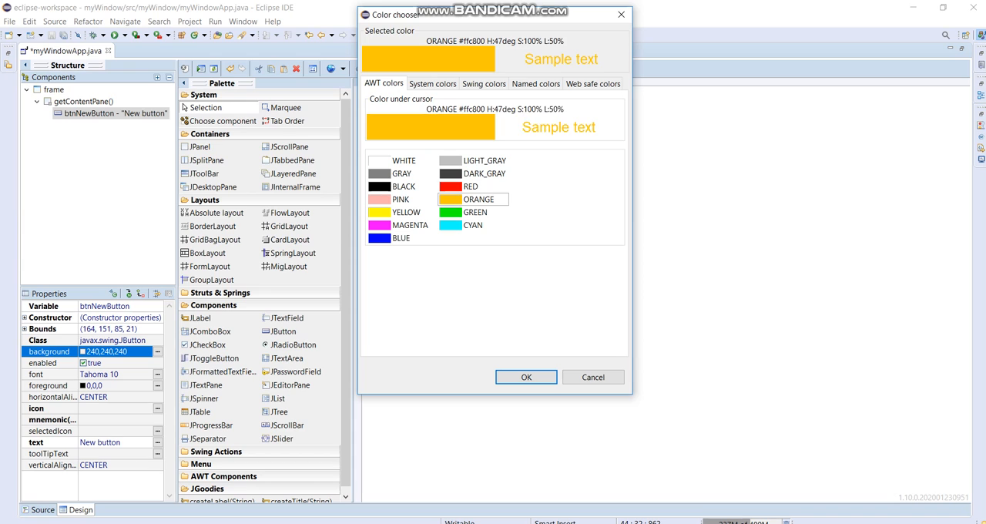
left_click(526, 376)
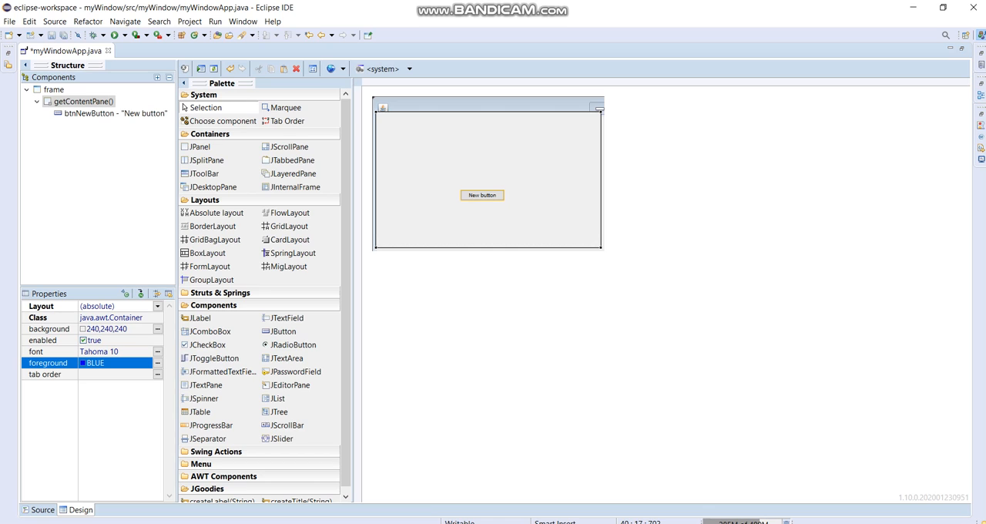
left_click(481, 194)
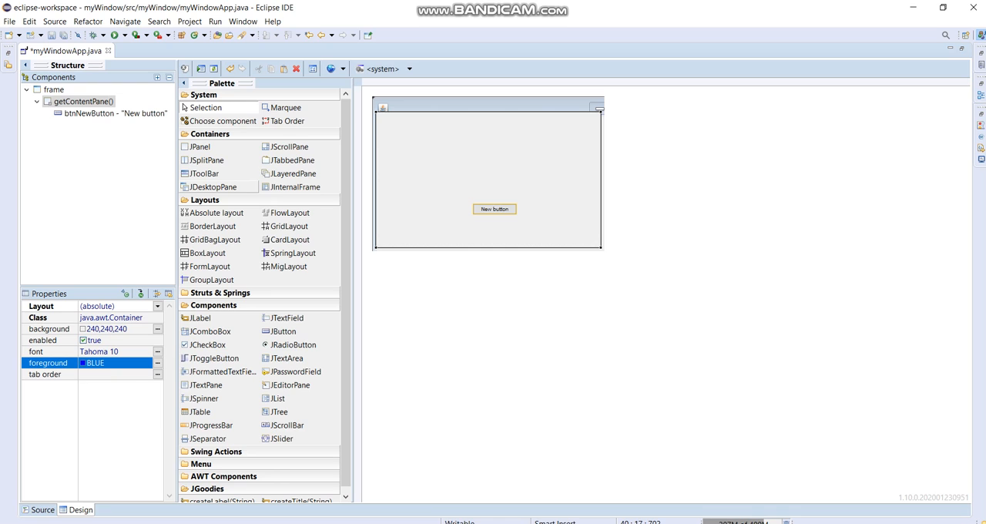
mouse_move(211, 187)
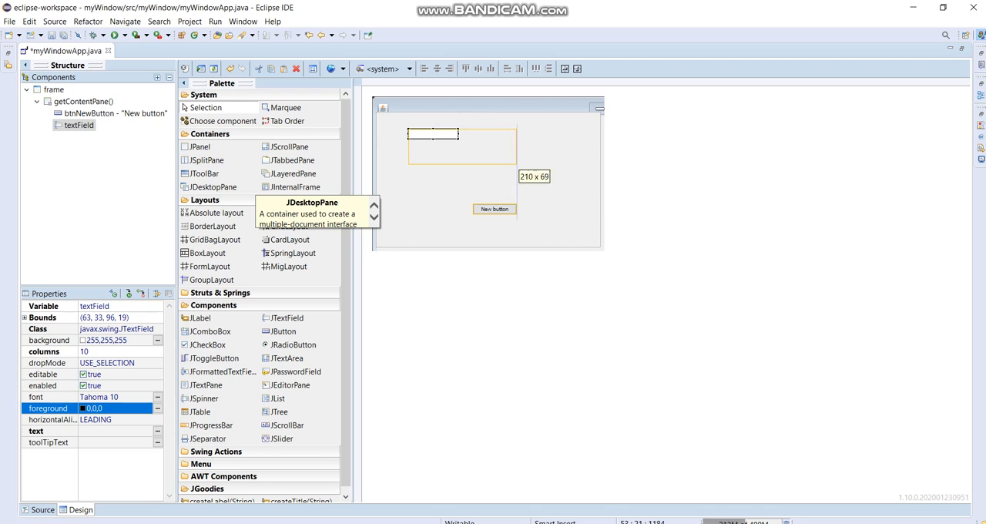
- Place the text field above the button and change the button's label from 'New button' to 'Start'
left_click_drag(457, 147, 574, 189)
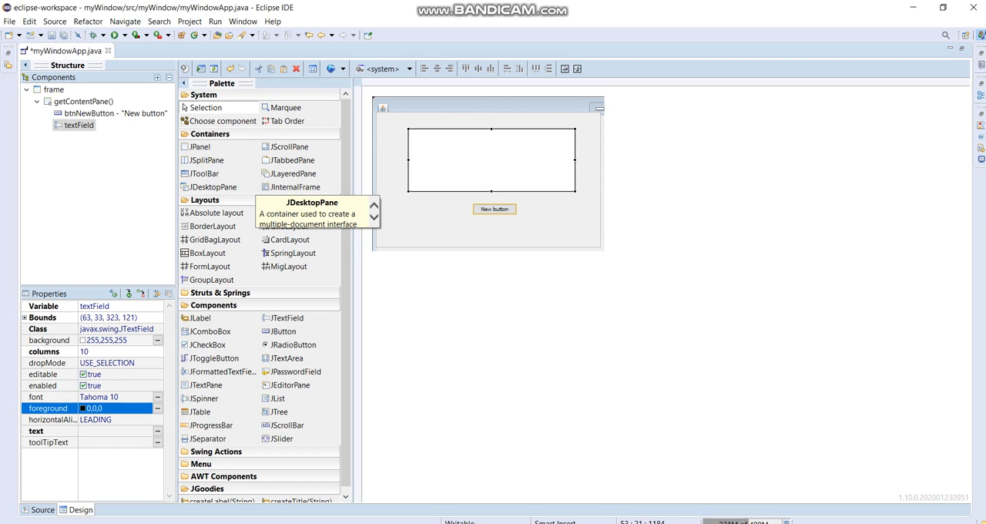
left_click(83, 100)
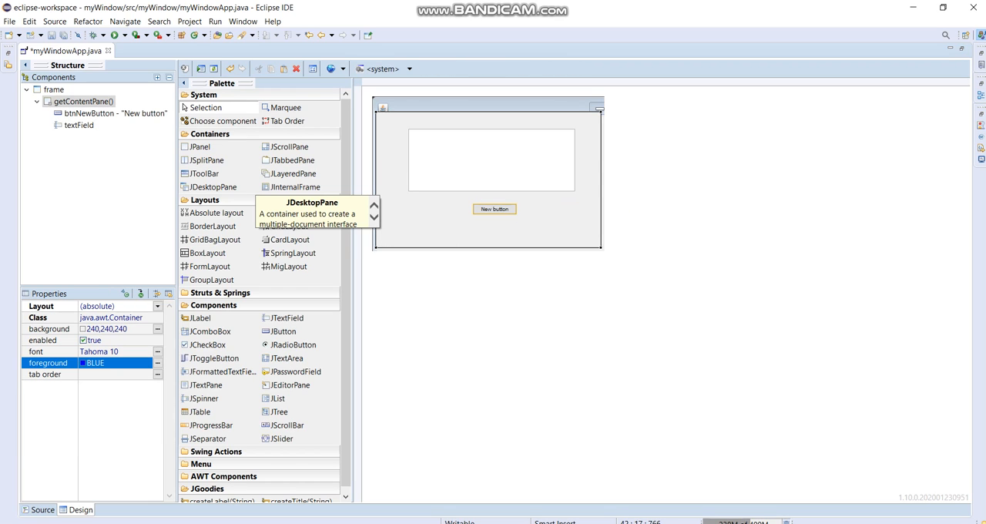
left_click(494, 209)
type("N")
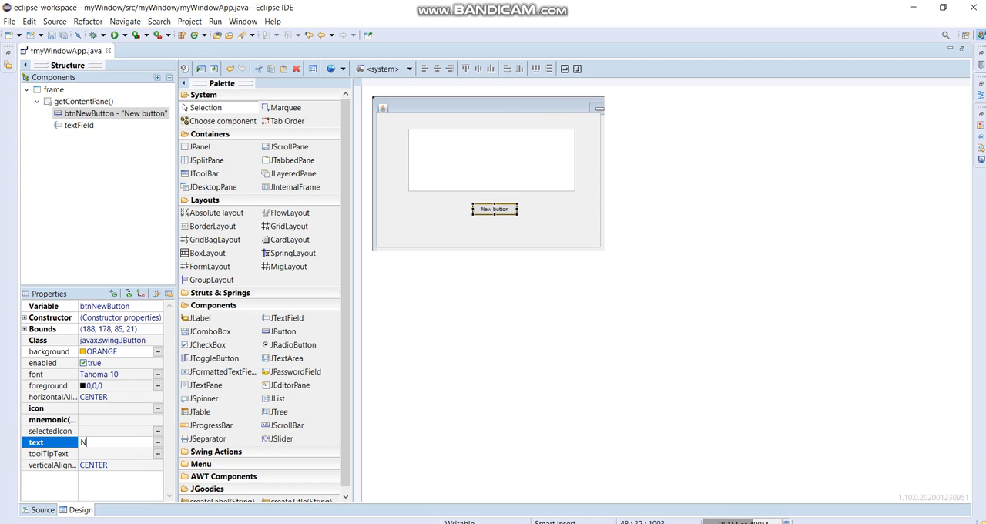
type("S")
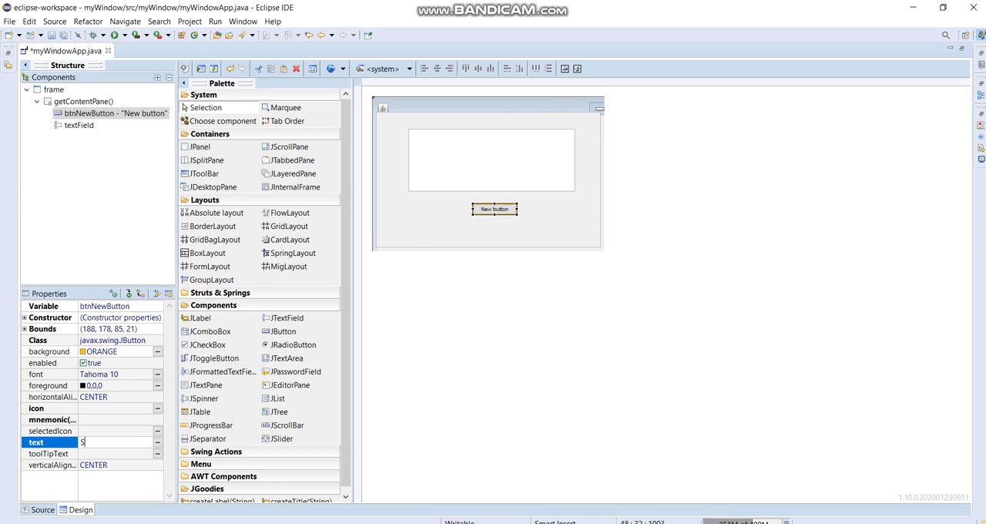
type("tart")
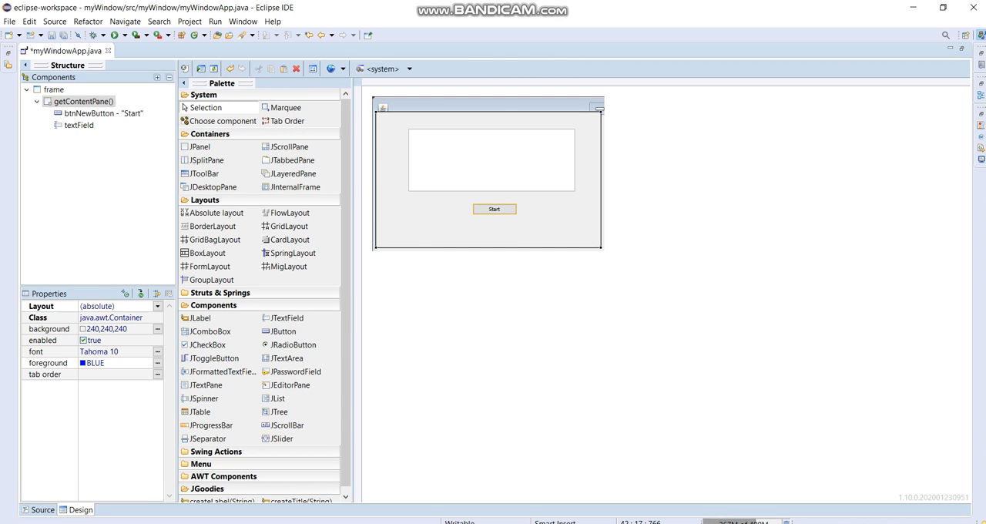
left_click(104, 113)
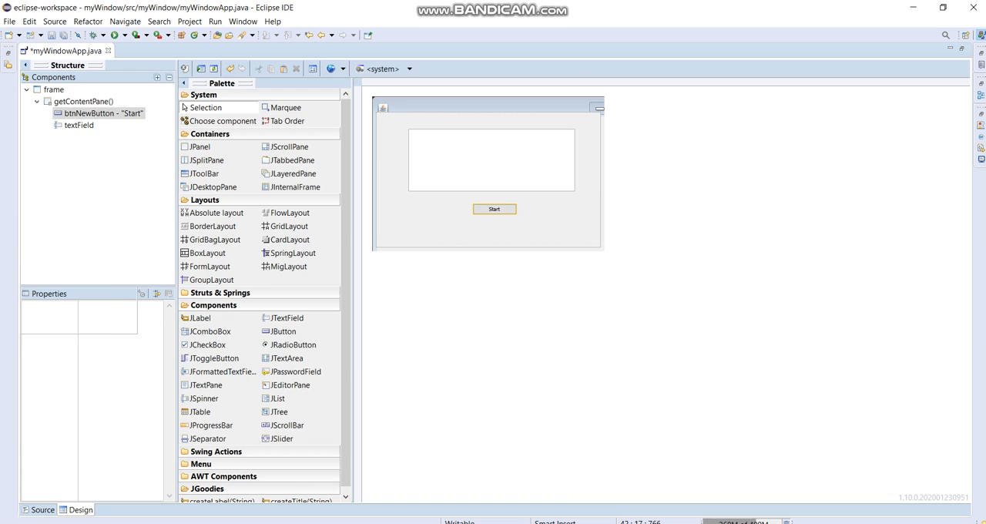
- Write JOptionPane.showMessageDialog(null, "Welcome to the Jungle!") in the Start button's actionPerformed handler
left_click(42, 510)
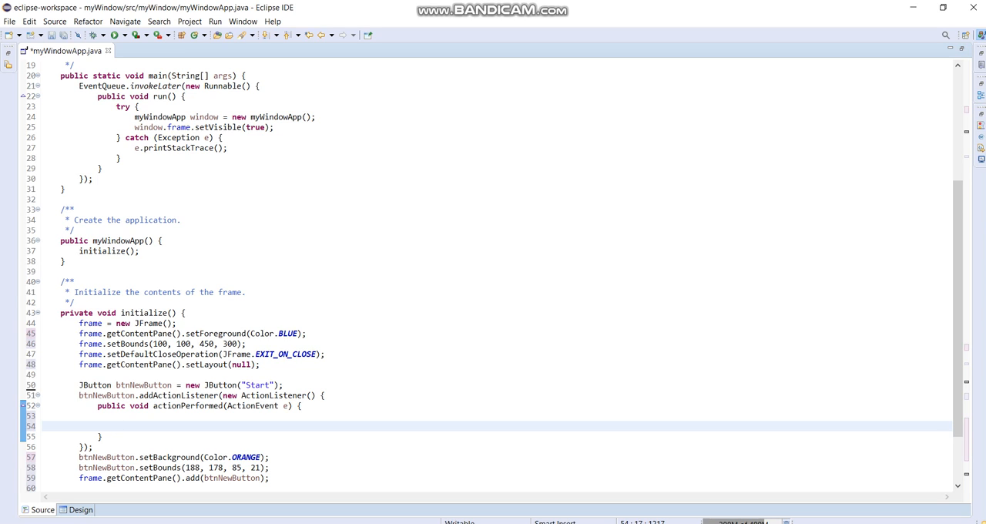
type("JOp")
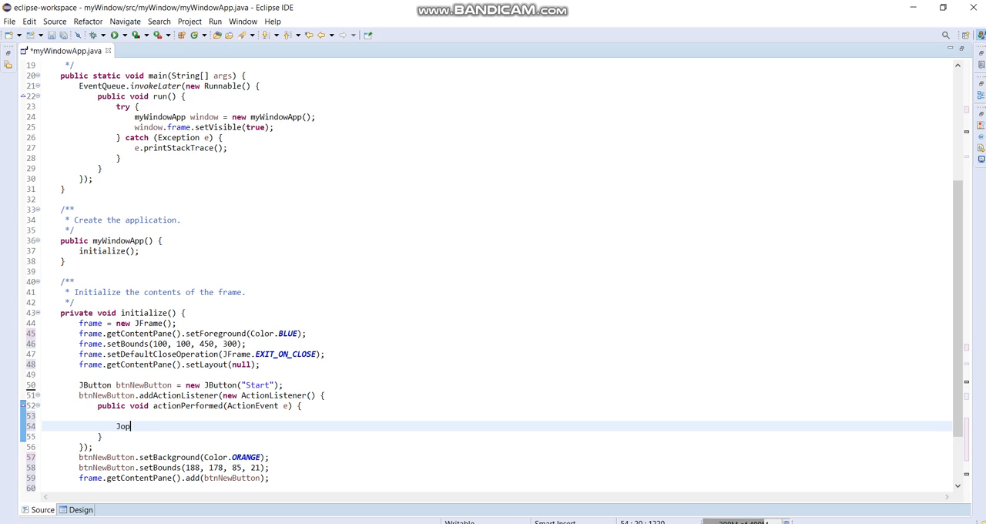
type("tionPane,")
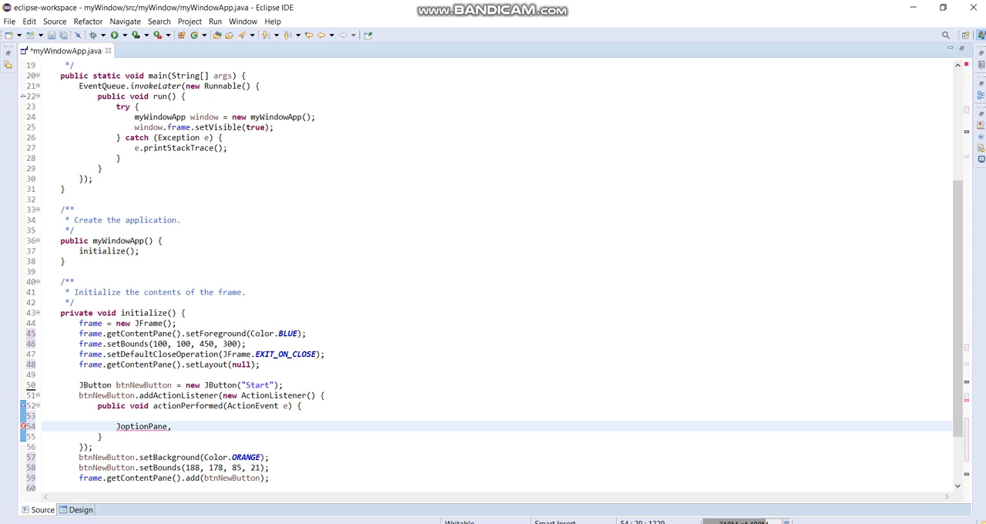
type("showMe")
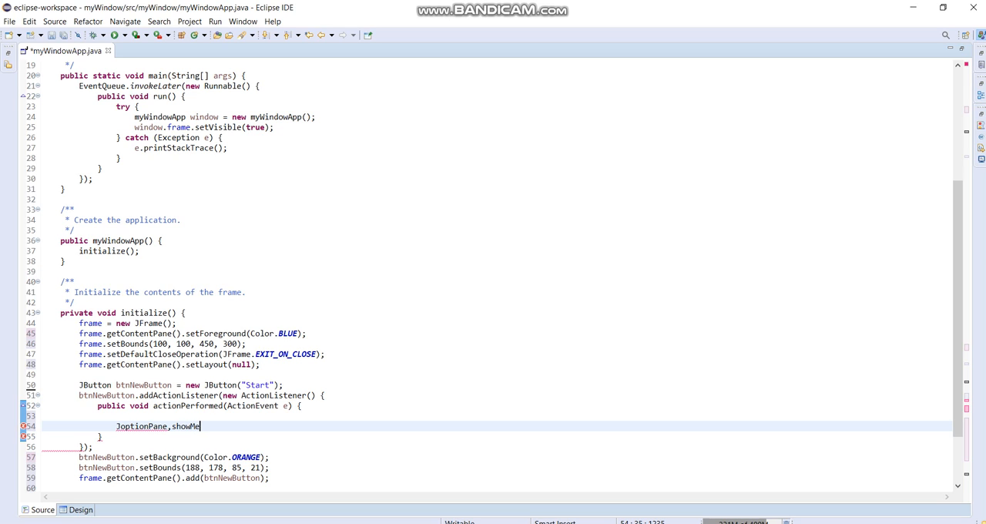
type("s")
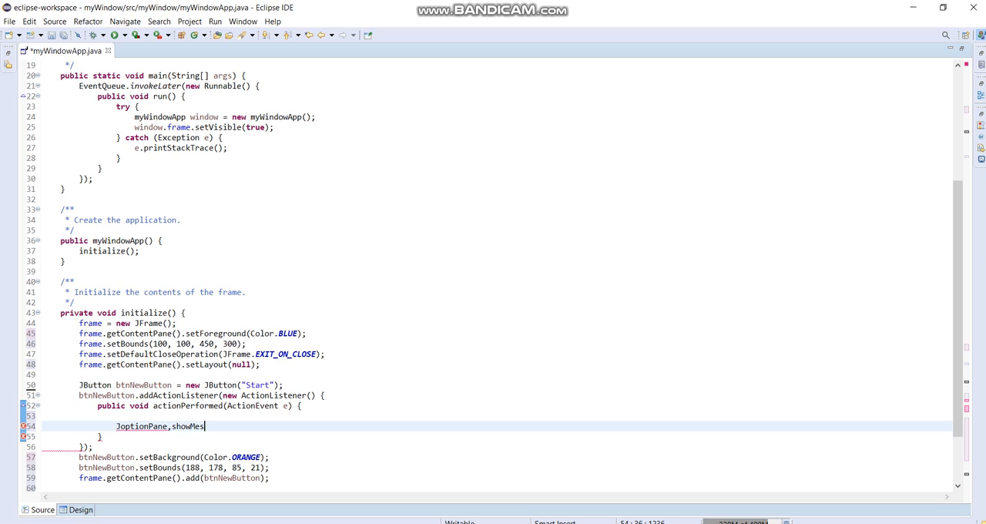
type("sage")
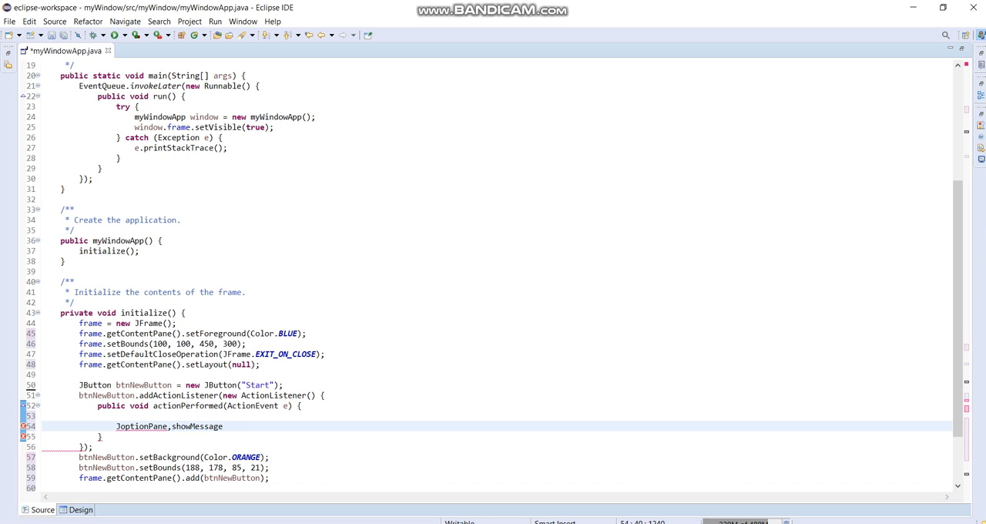
type("Dialog")
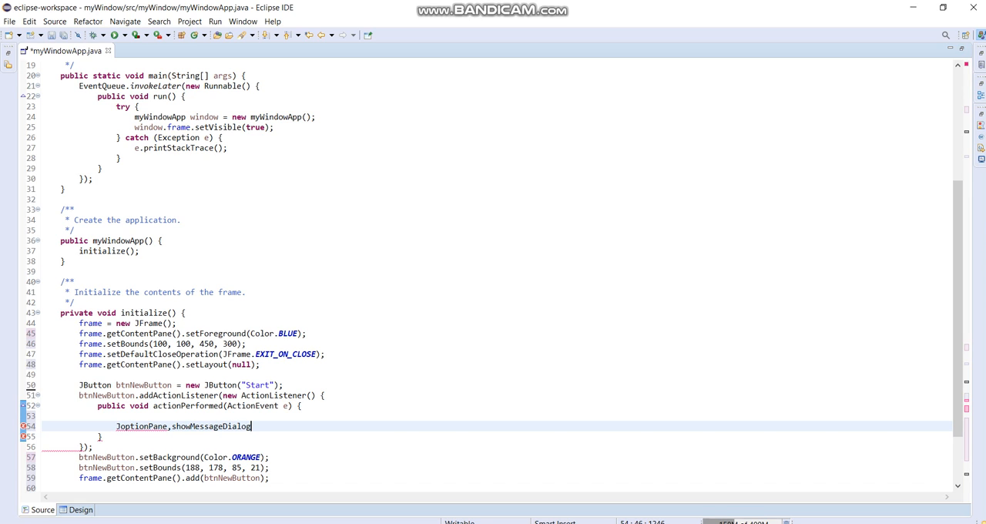
type("()")
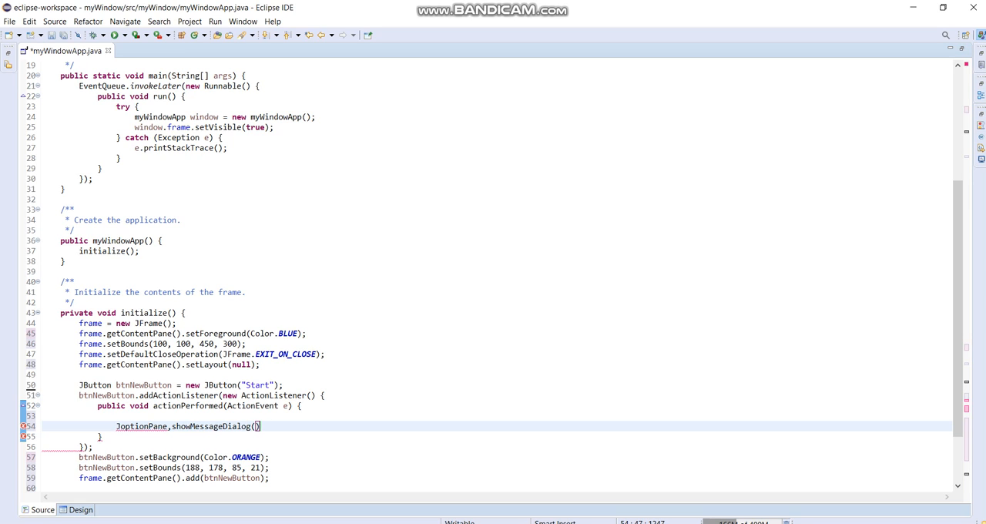
type("null,")
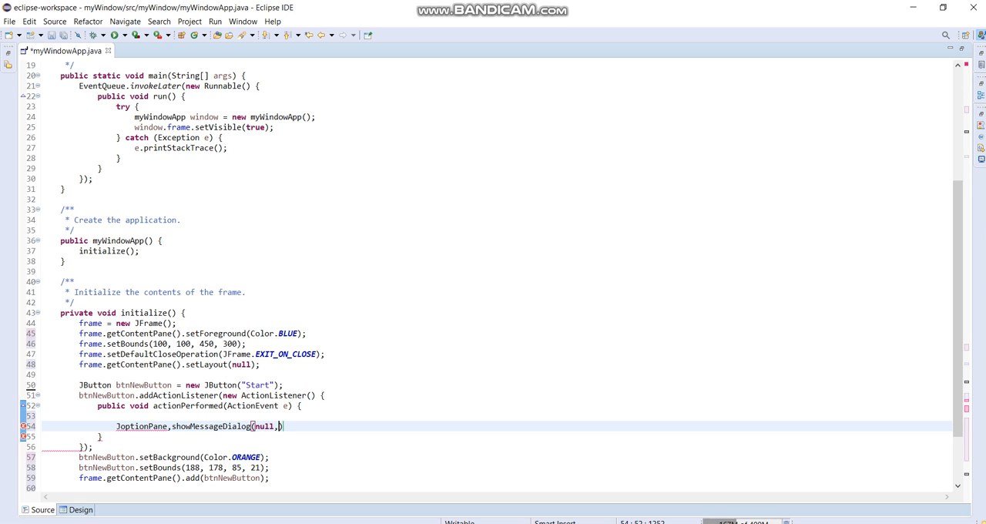
type("\"\"")
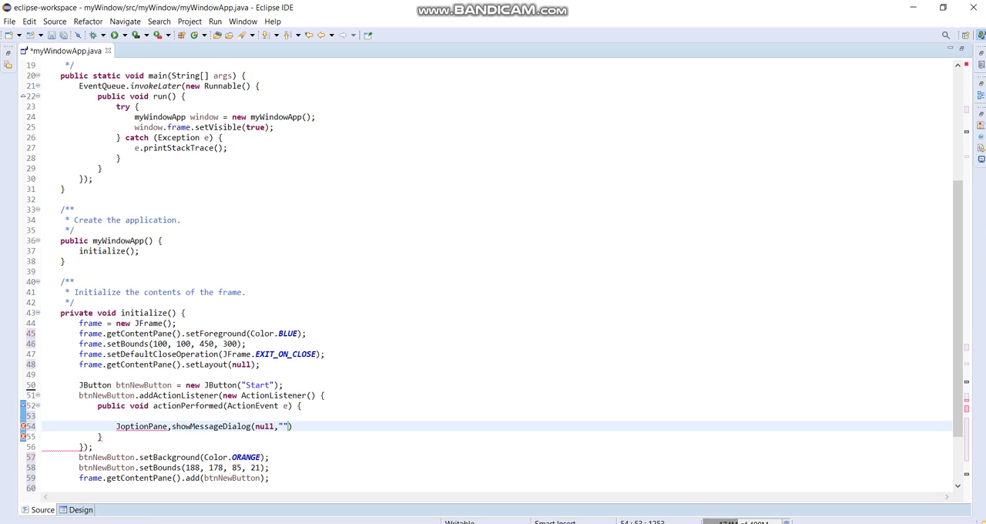
type("Welcome")
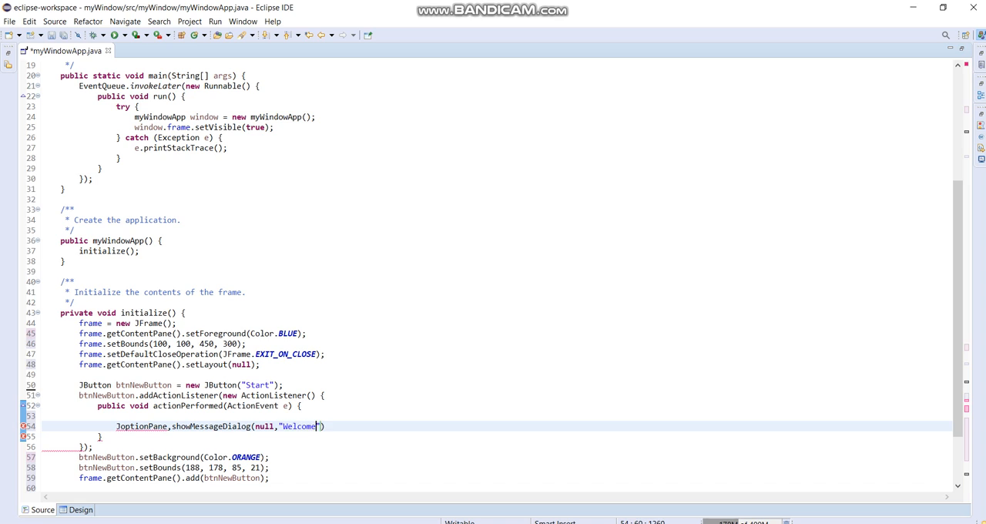
type("to the Jungle!")
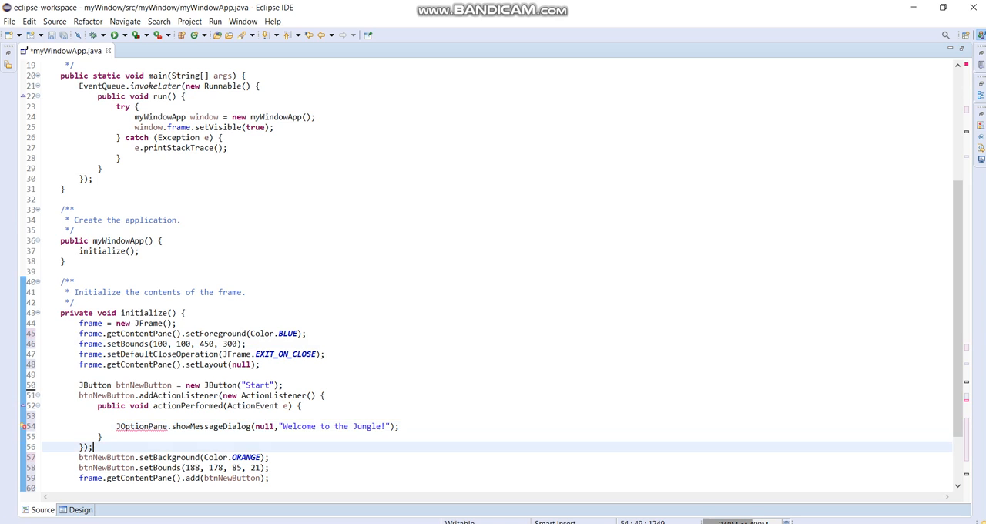
left_click(141, 426)
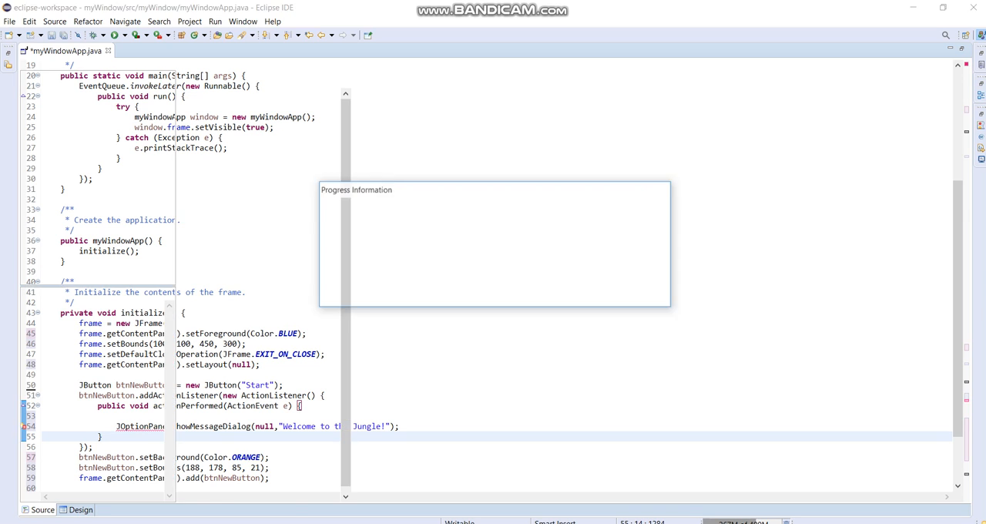
- Save myWindowApp and run it, proceeding past the Errors in Workspace warning
left_click(80, 509)
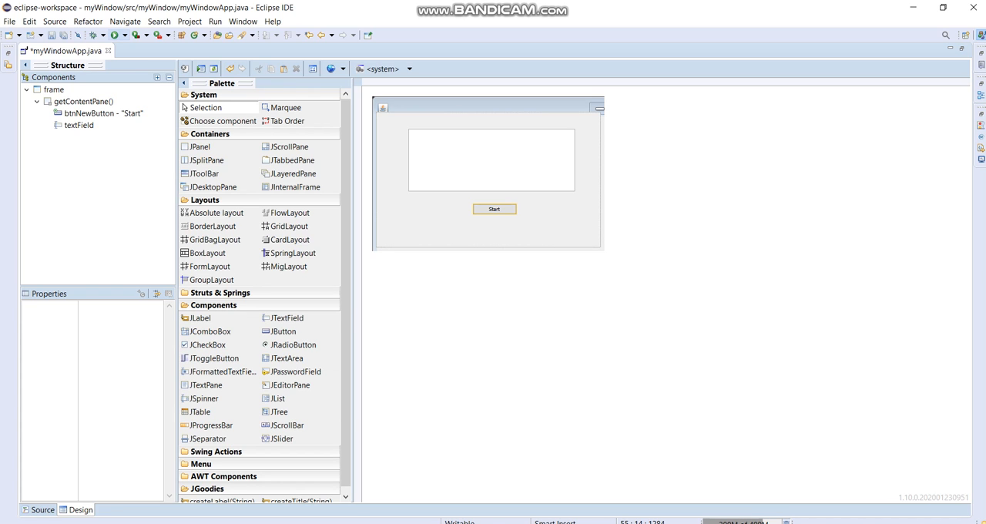
left_click(112, 35)
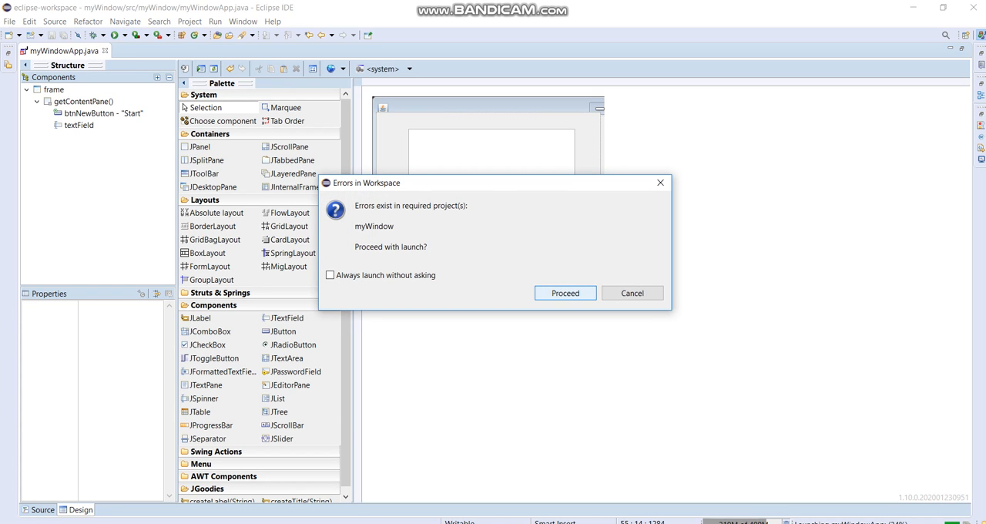
left_click(565, 292)
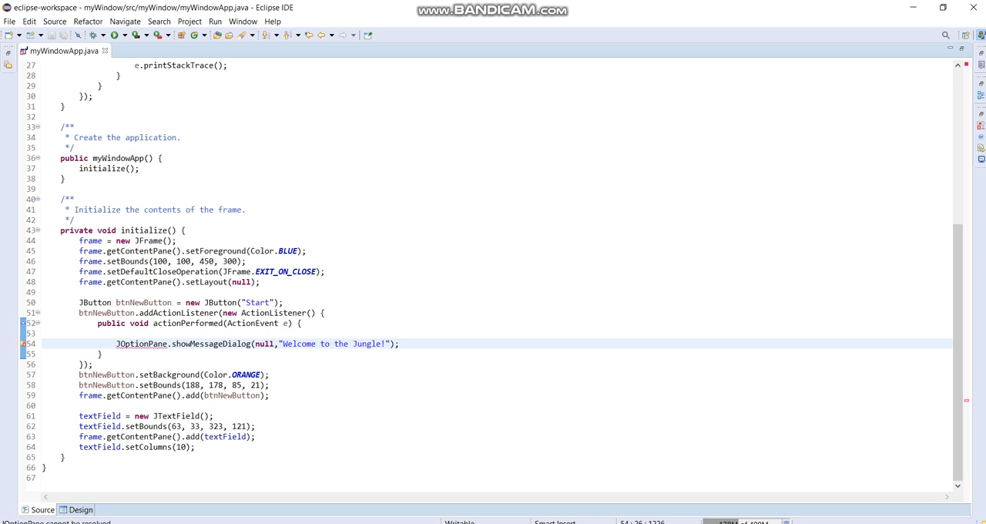
- Use the unresolved JOptionPane's context actions to import javax.swing.JOptionPane
left_click(157, 343)
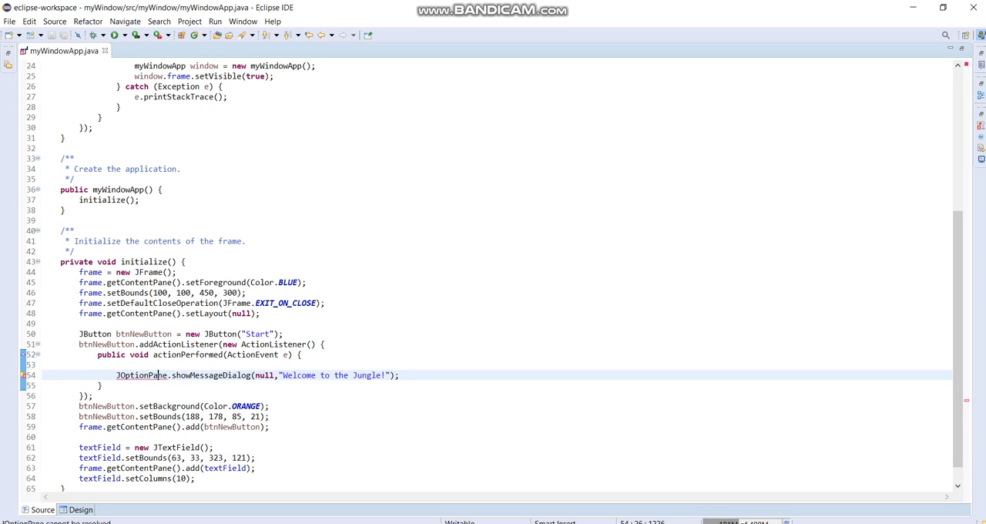
right_click(142, 375)
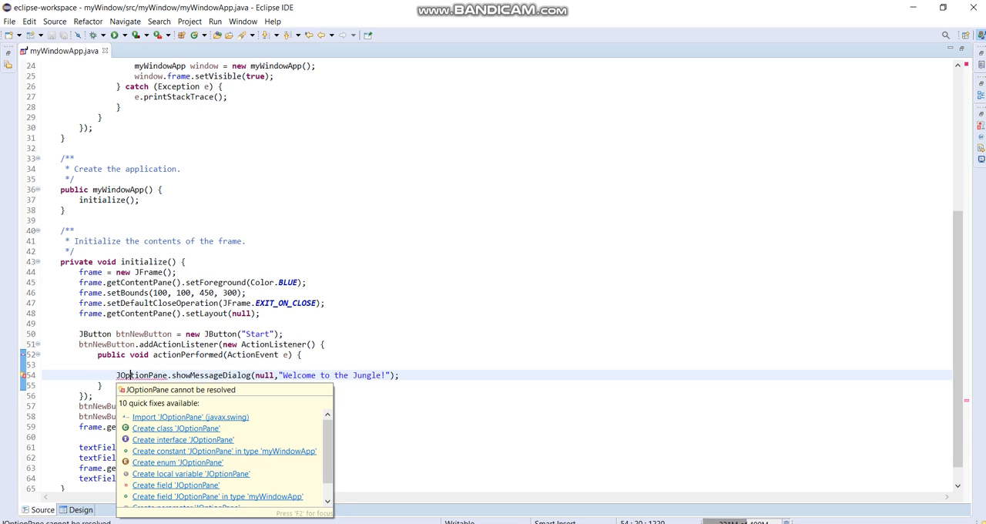
key("Escape")
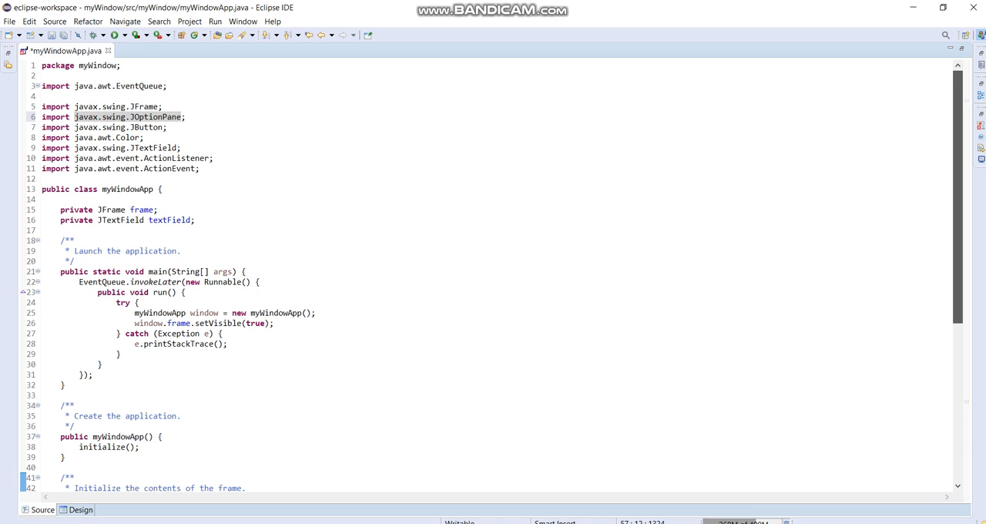
- Review the import lines and the flagged JOptionPane code in myWindowApp.java
left_click(132, 117)
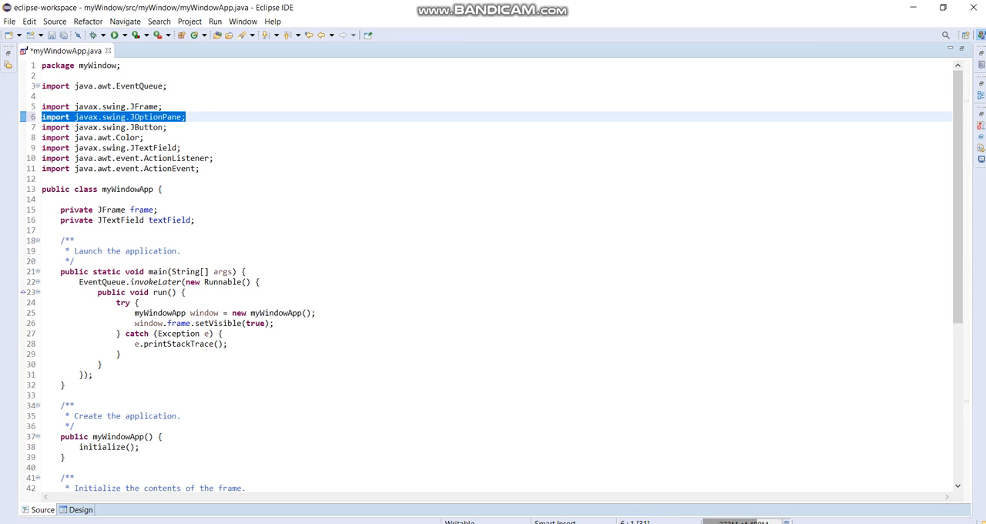
scroll("down", 3)
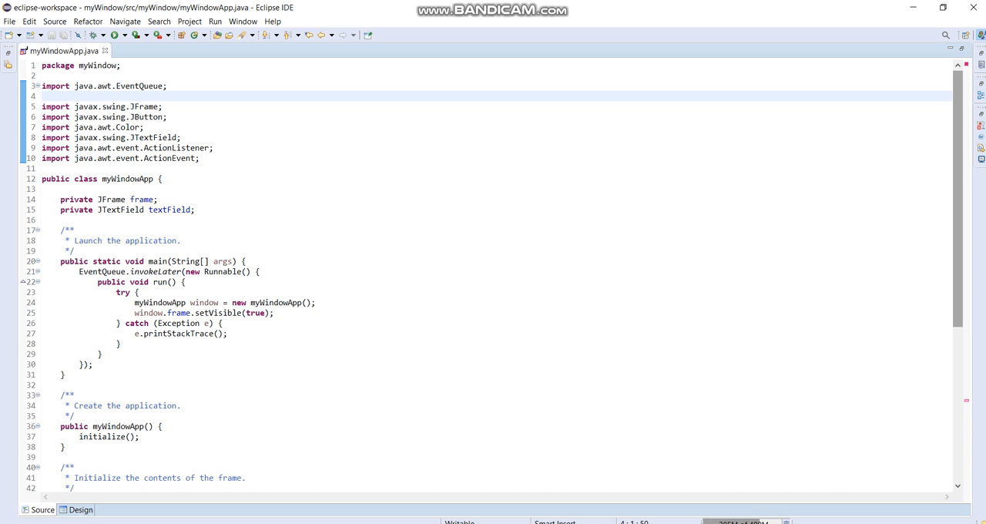
scroll("down", 3)
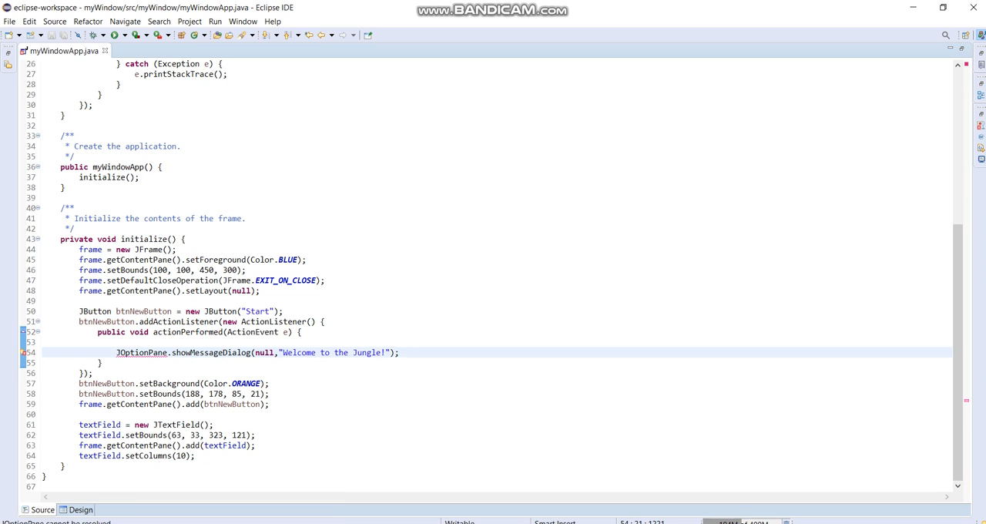
right_click(128, 352)
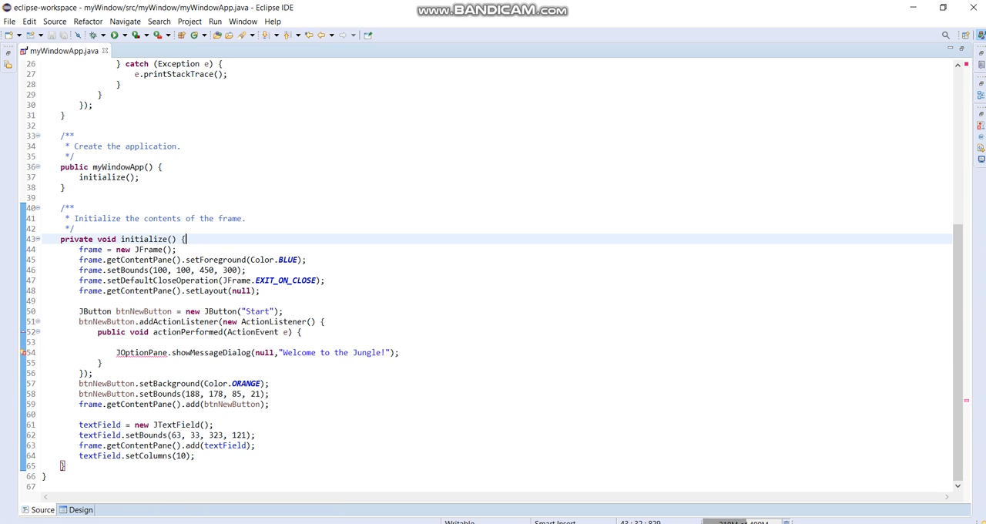
scroll("up", 3)
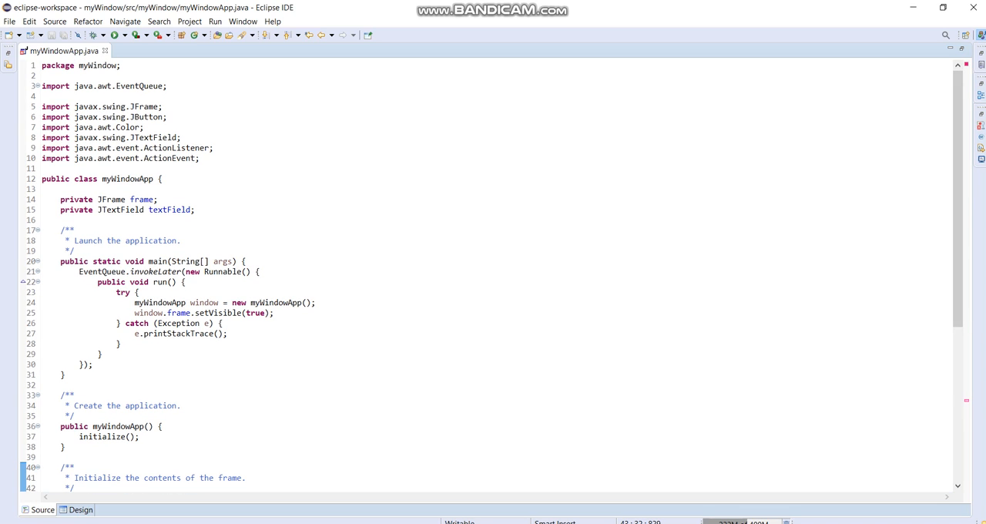
double_click(148, 107)
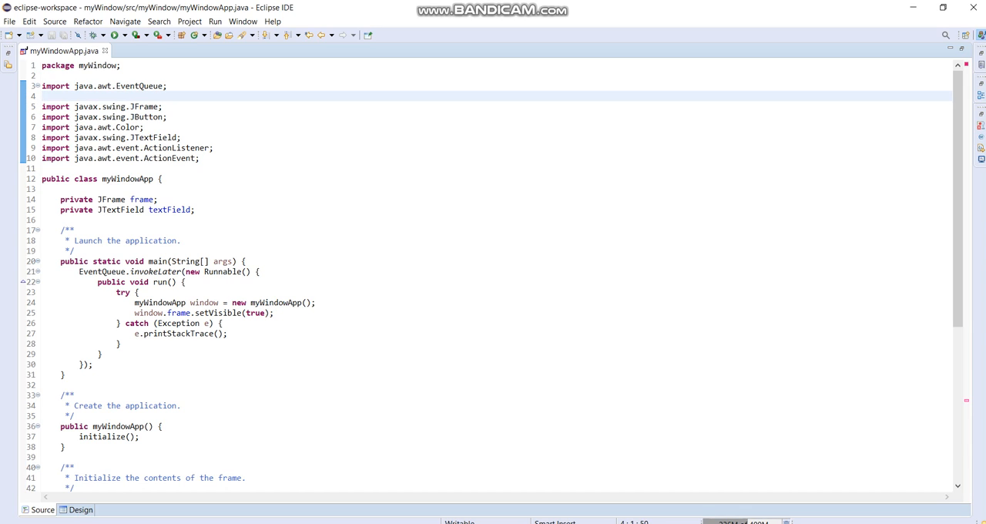
- Add the javax.swing.JOptionPane import on a new line below the EventQueue import
left_click(42, 95)
type("import javax.swing.JF;")
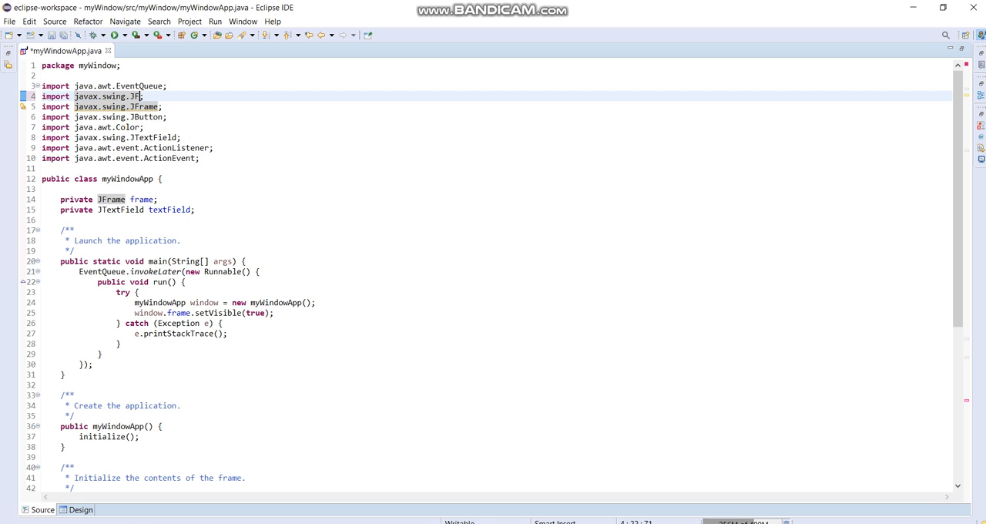
type("Option")
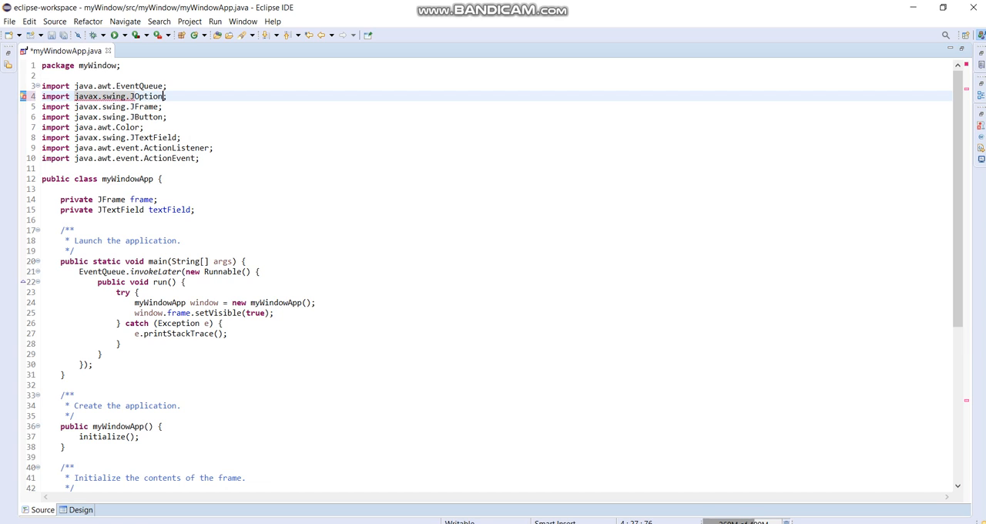
type("Pane")
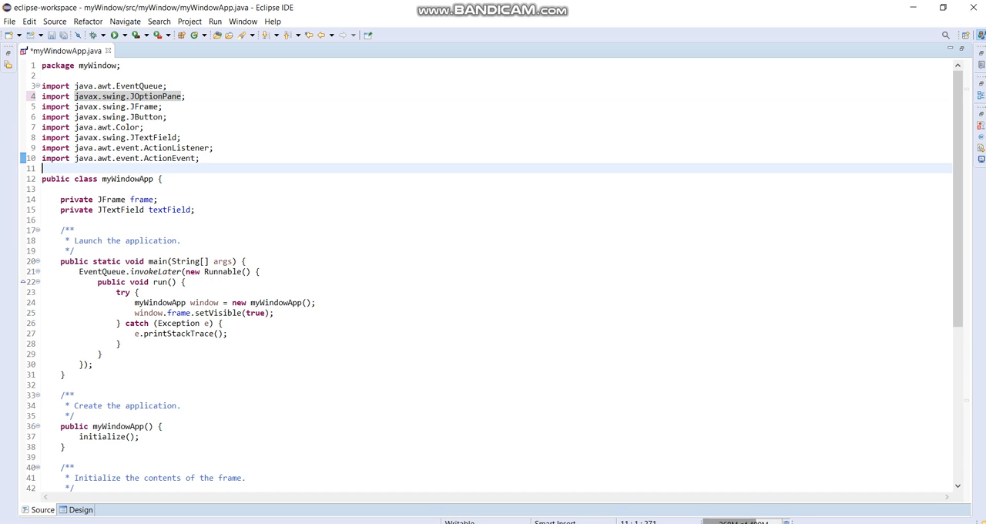
scroll("down", 3)
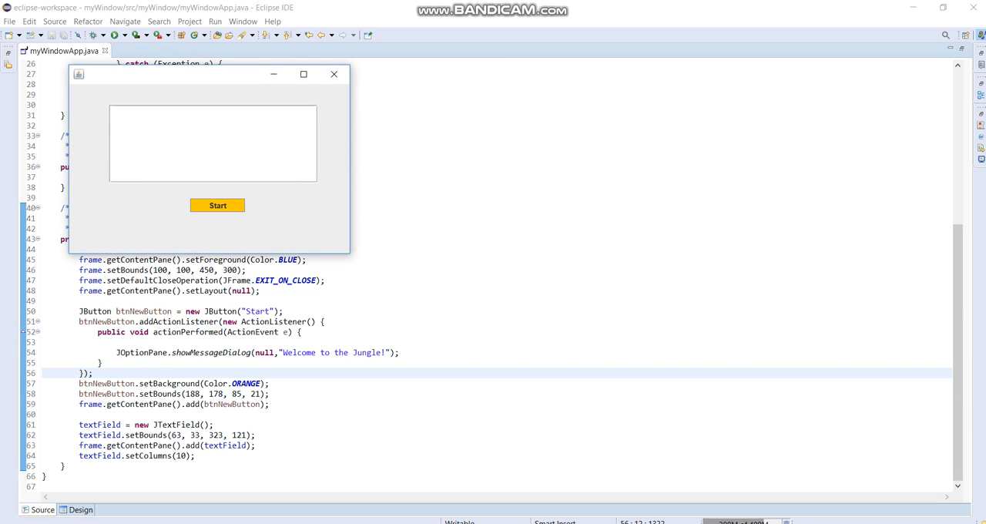
- Click Start, dismiss the 'Welcome to the Jungle!' message, and close the app window
left_click(217, 205)
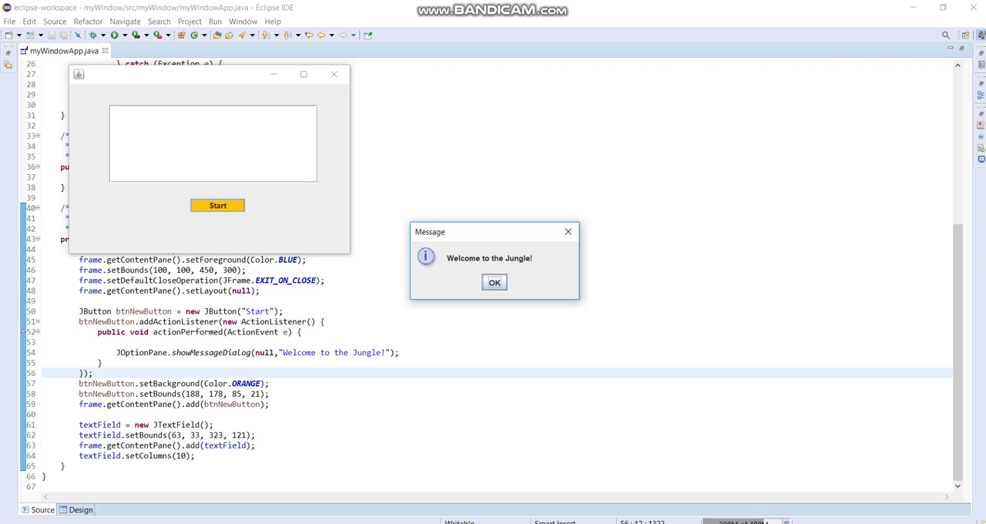
left_click(494, 281)
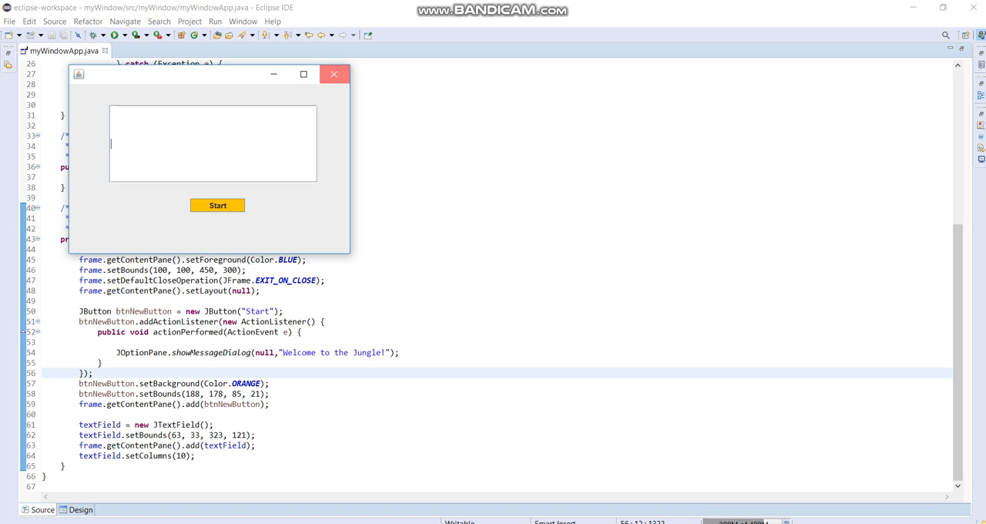
left_click(80, 509)
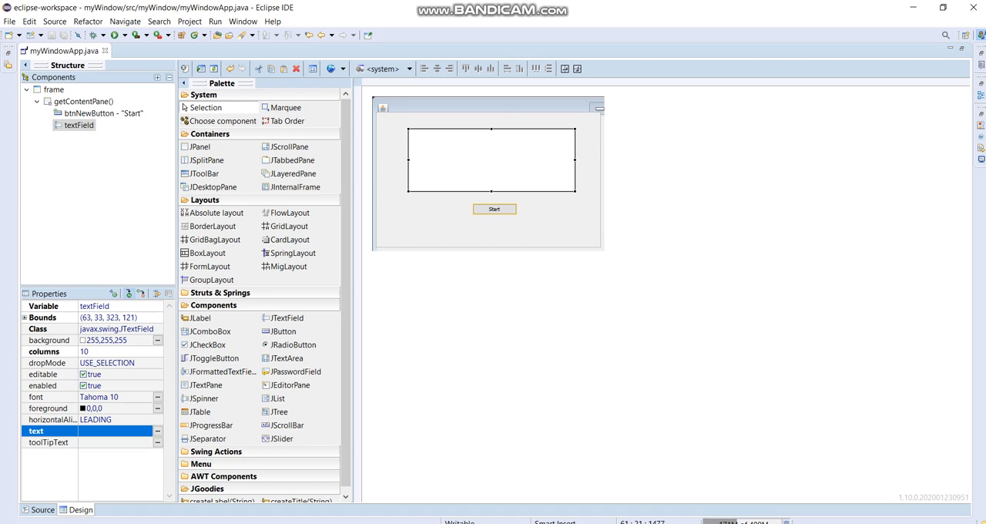
- Set the text field's Variable property to myText, then go back to the source code
left_click(94, 306)
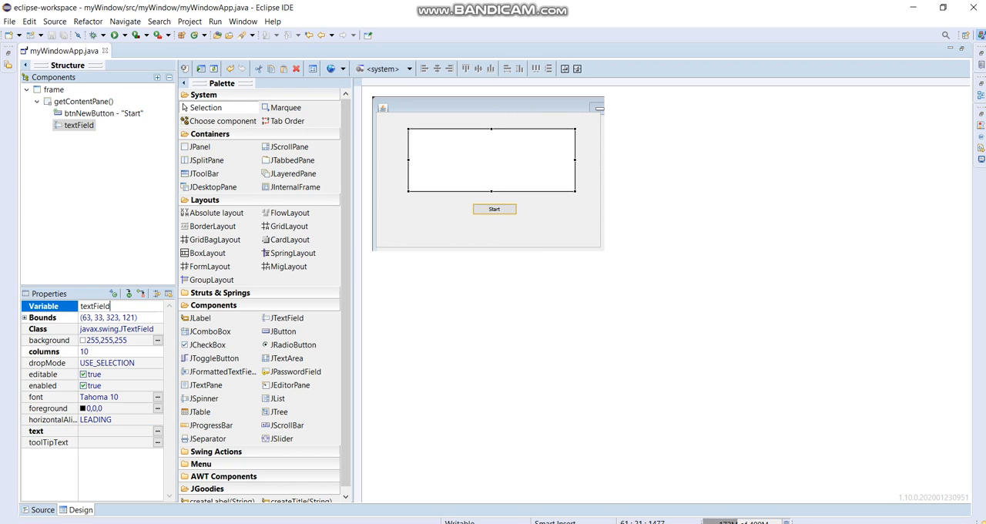
type("m")
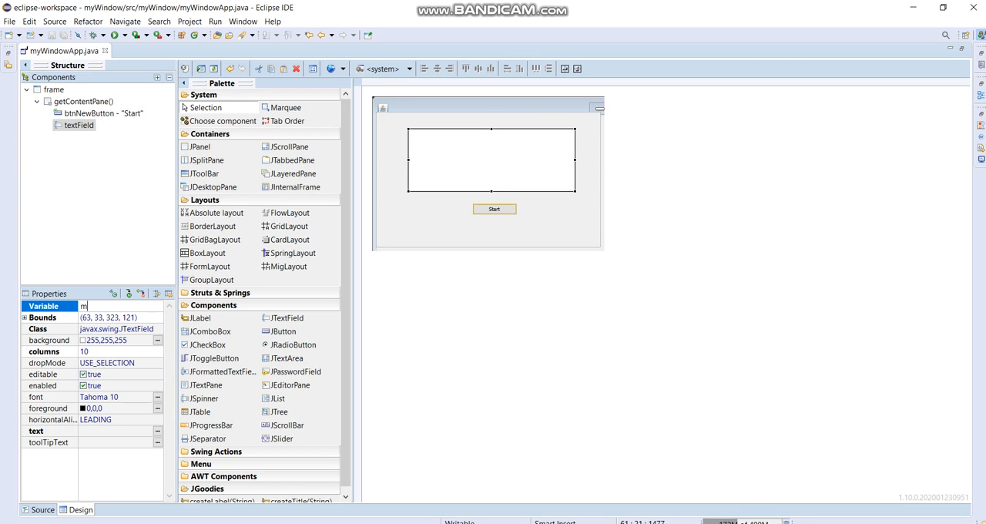
type("yT")
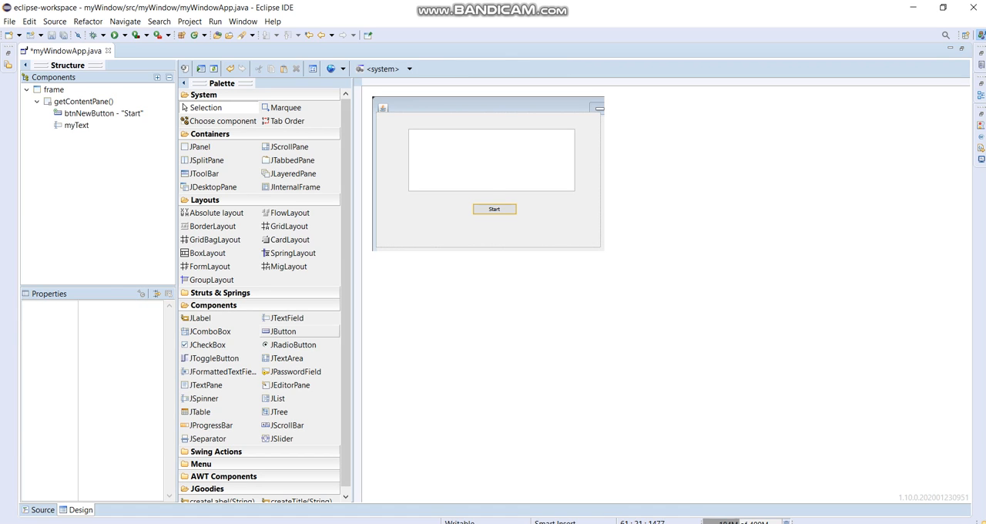
left_click(42, 509)
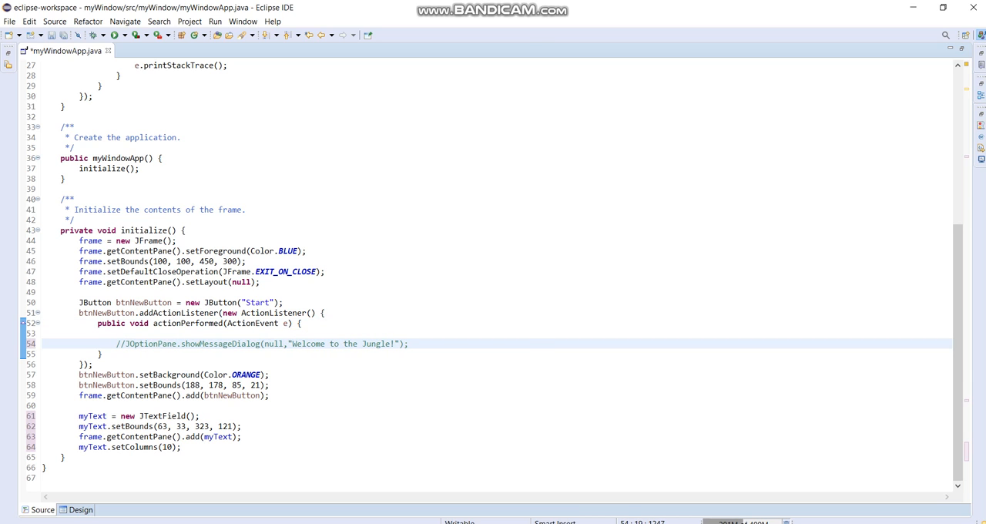
- Add myText.setText("Welcome to the Jungle!") to the Start button's handler
type("my")
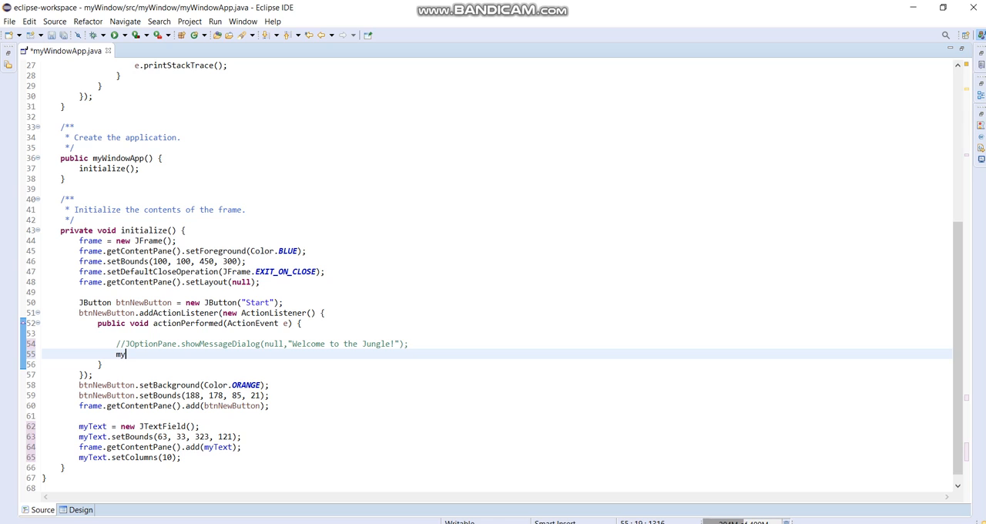
type("Text")
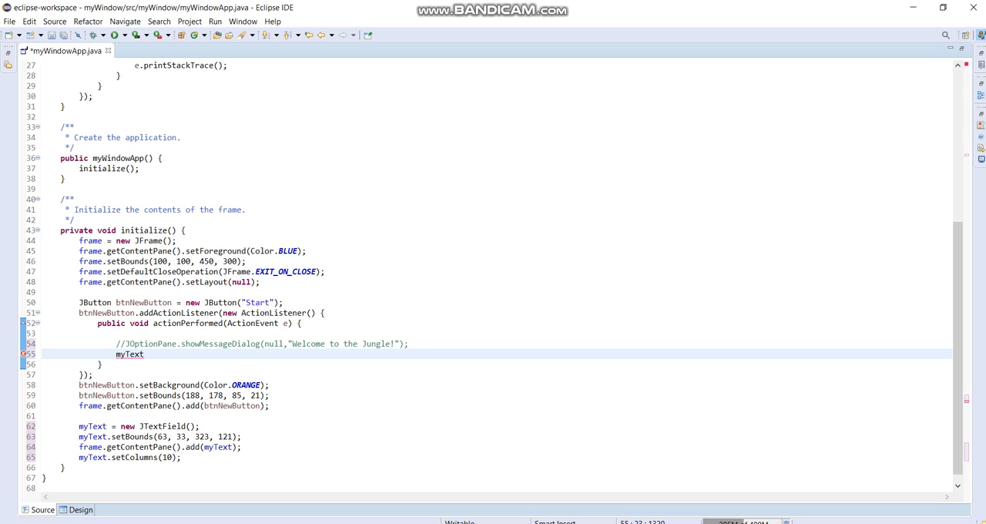
type(".")
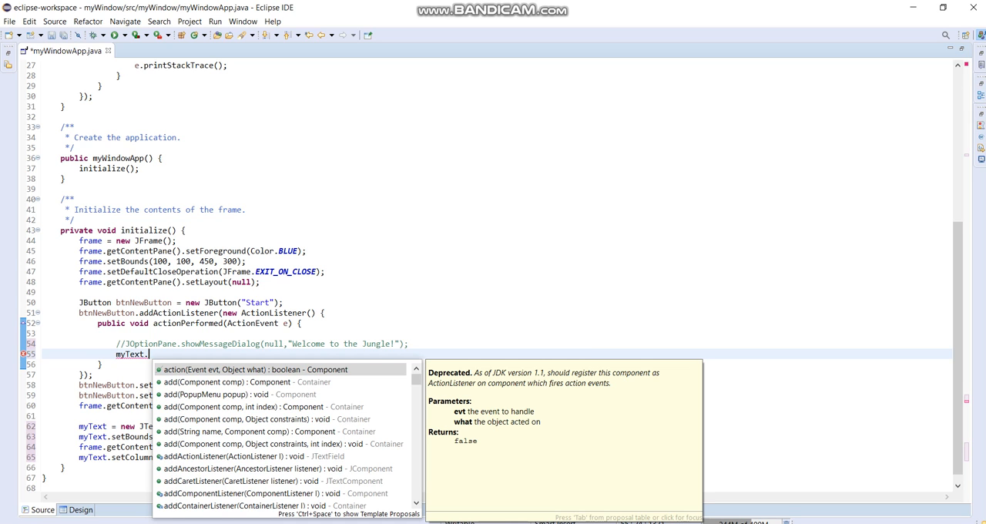
type("setText")
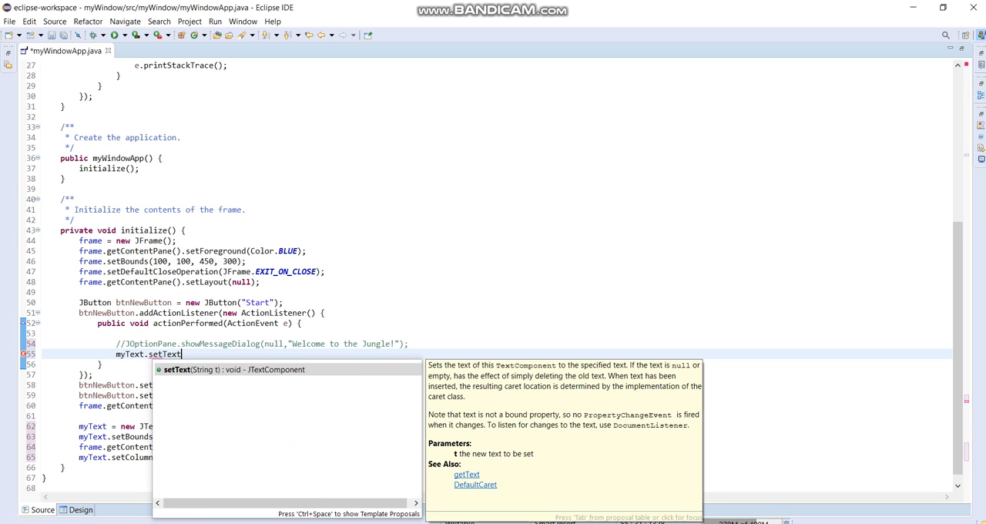
type("(t);")
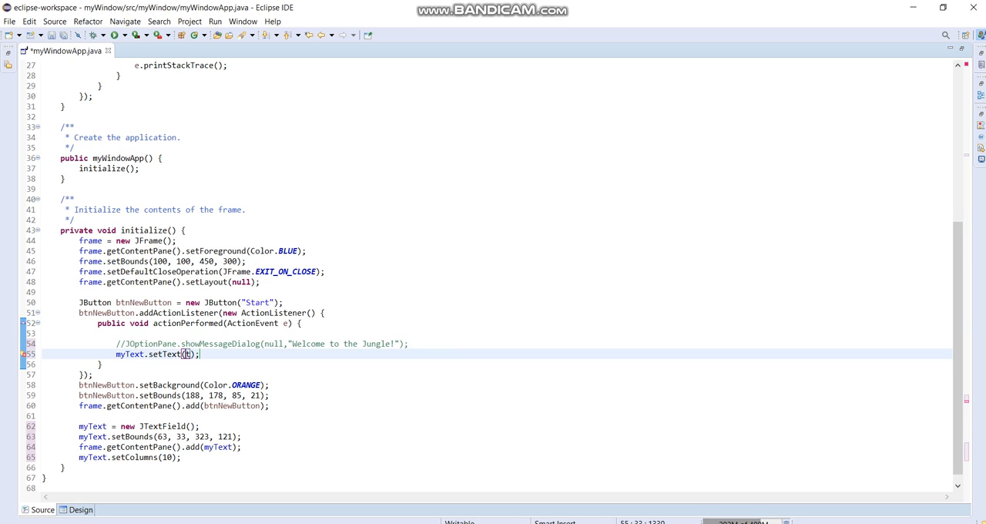
type("\"Welcome to the Jungle!\"")
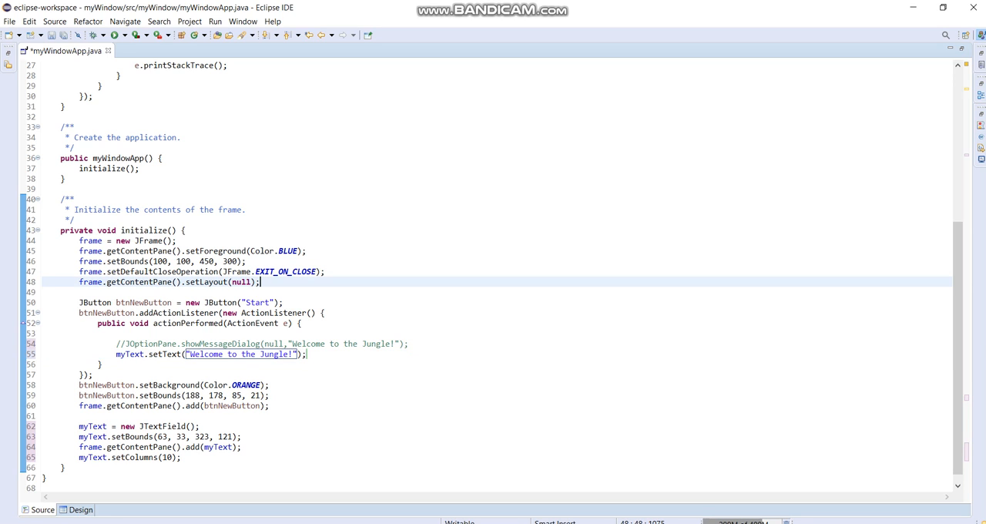
- Save, relaunch the app, and click Start to fill the text field
key("ctrl+s")
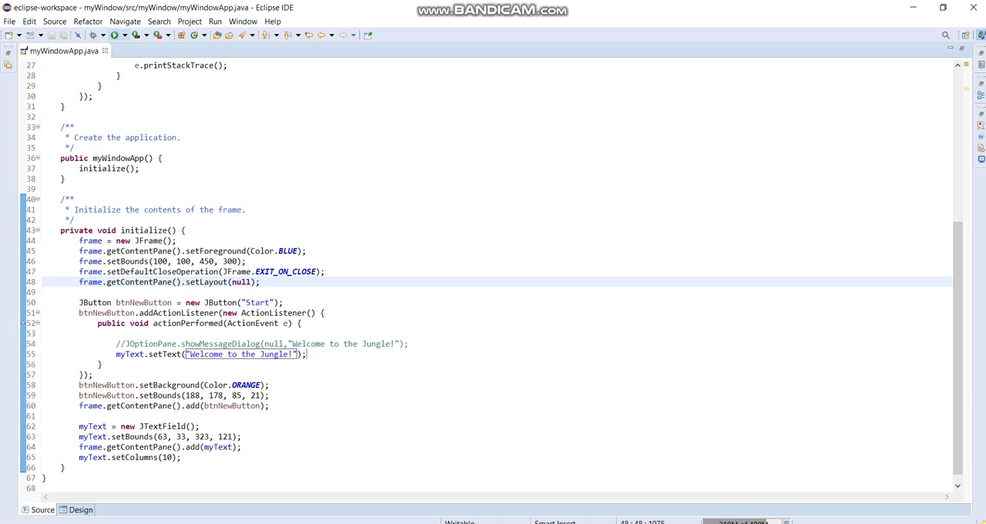
left_click(95, 35)
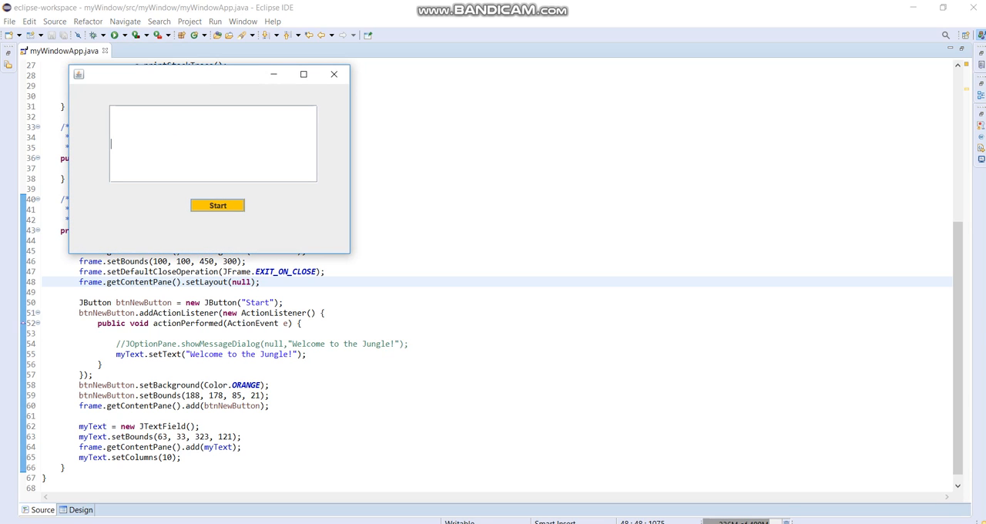
left_click(217, 205)
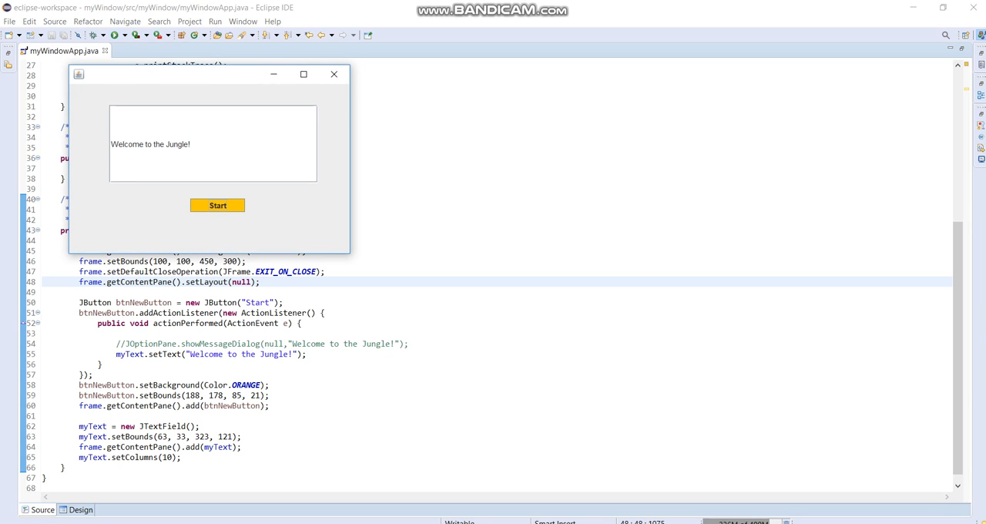